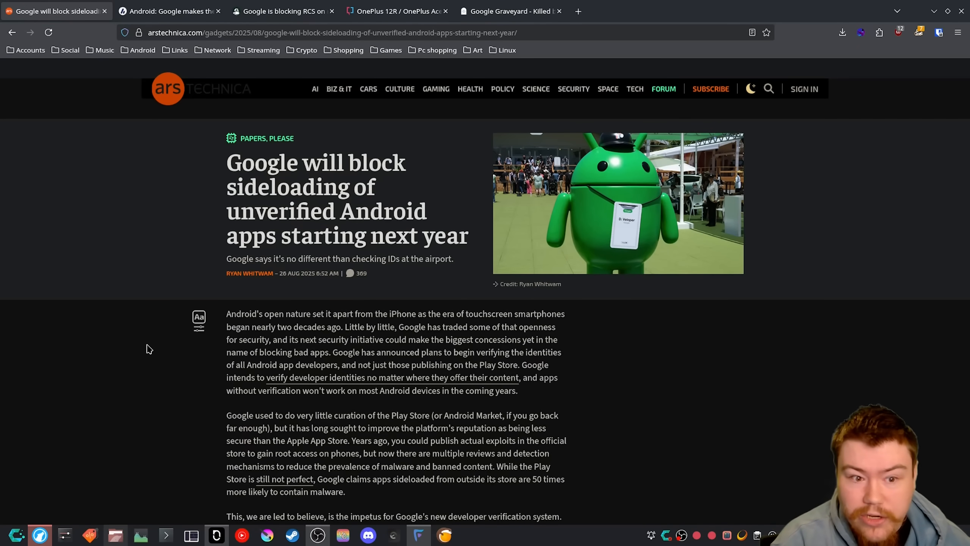
pyautogui.moveTo(207, 407)
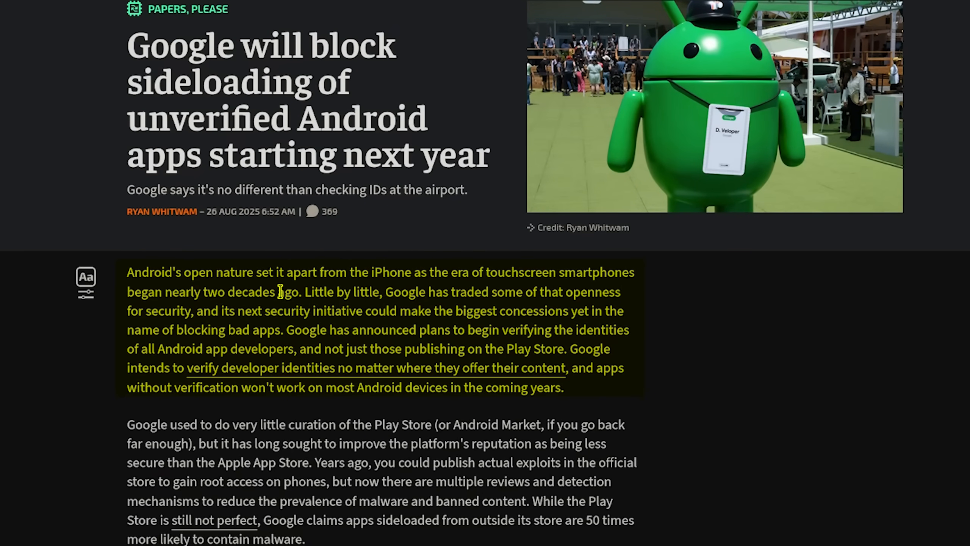
pyautogui.moveTo(516, 288)
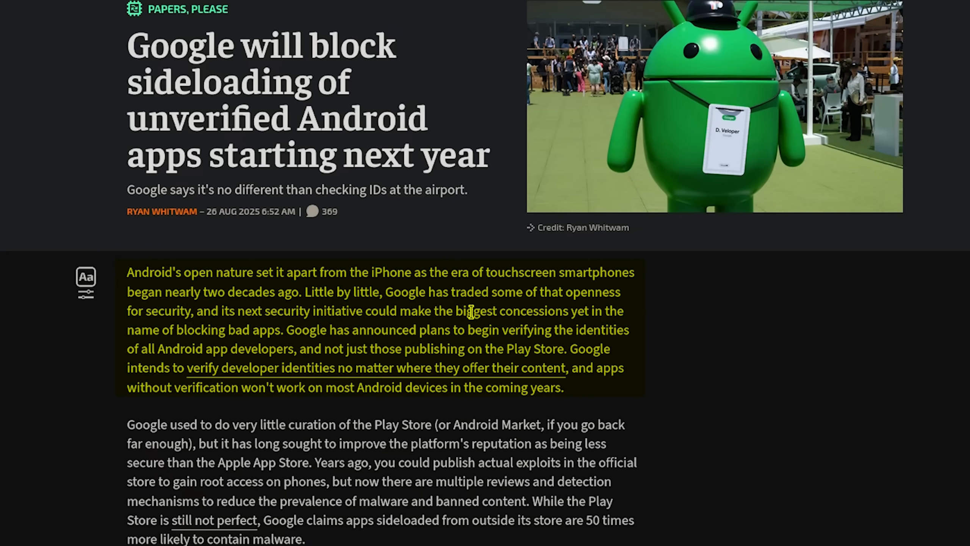
pyautogui.moveTo(588, 316)
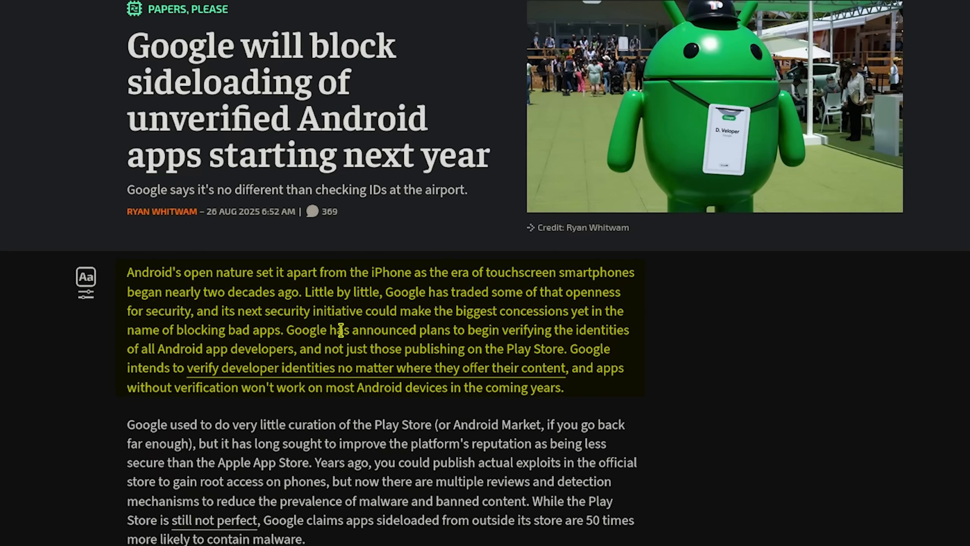
pyautogui.moveTo(569, 332)
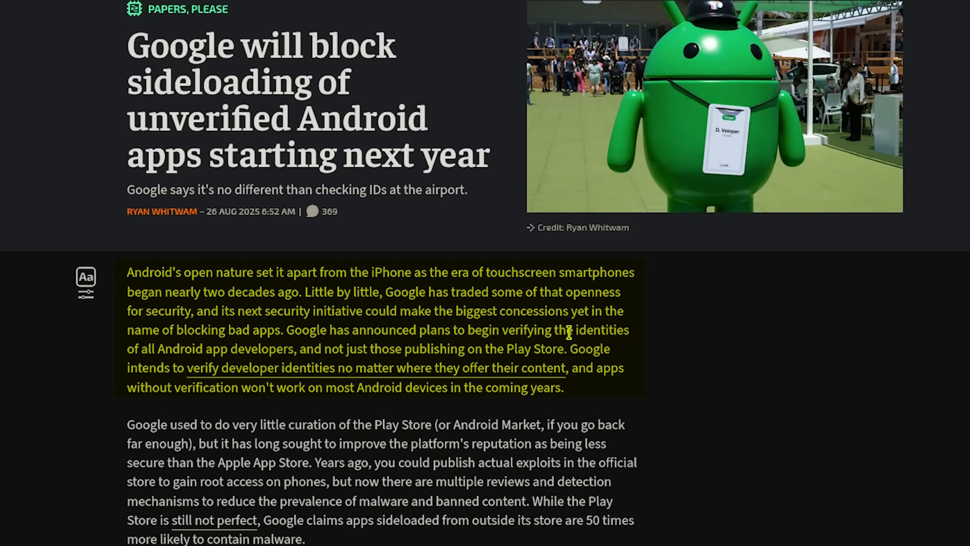
pyautogui.moveTo(589, 331)
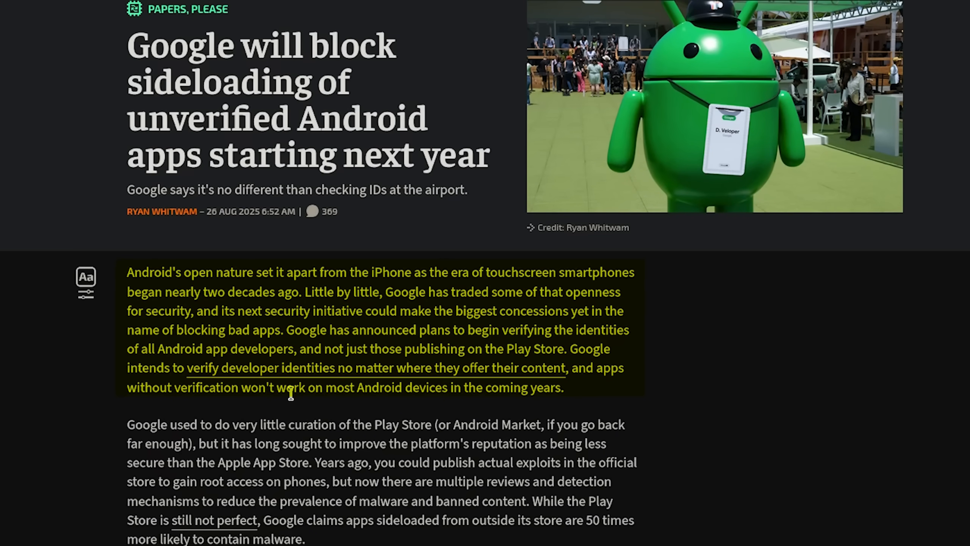
pyautogui.moveTo(382, 397)
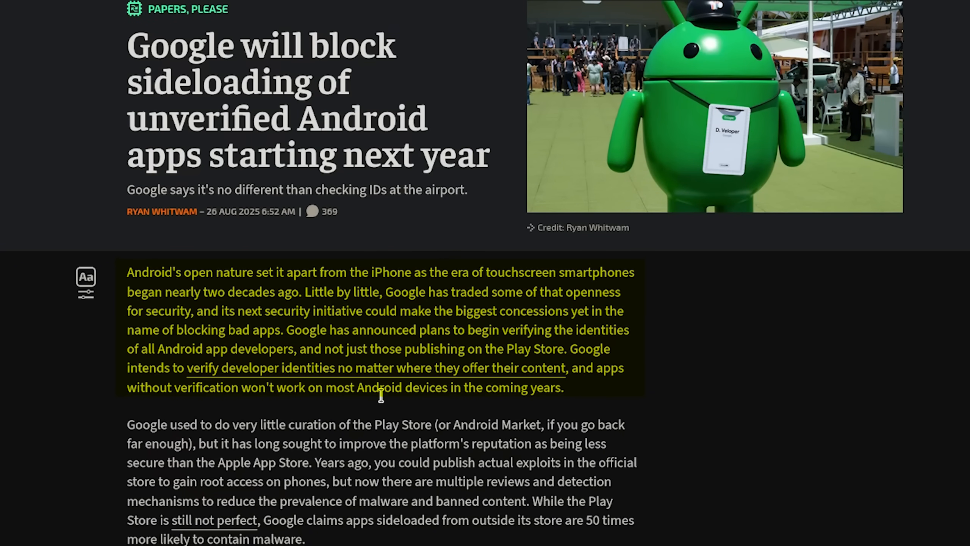
pyautogui.moveTo(435, 394)
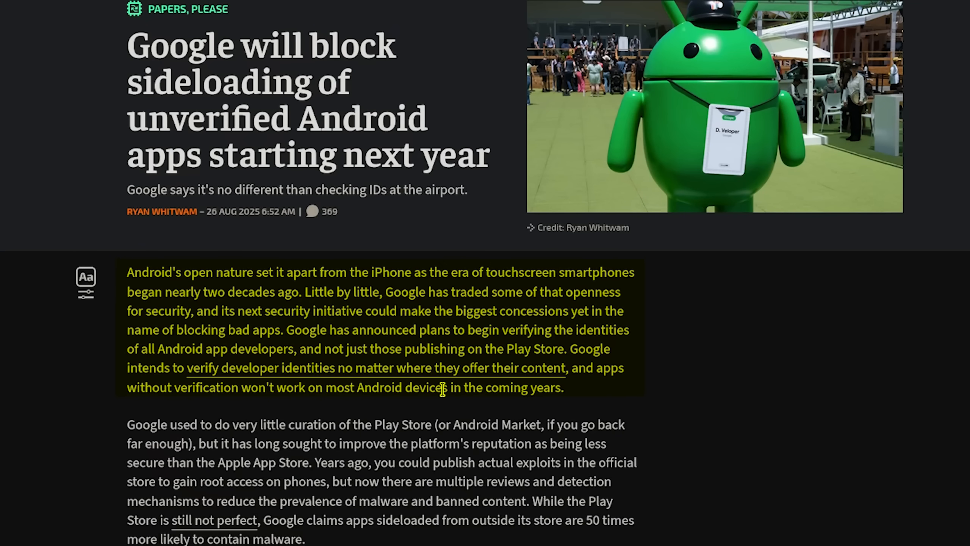
pyautogui.moveTo(438, 407)
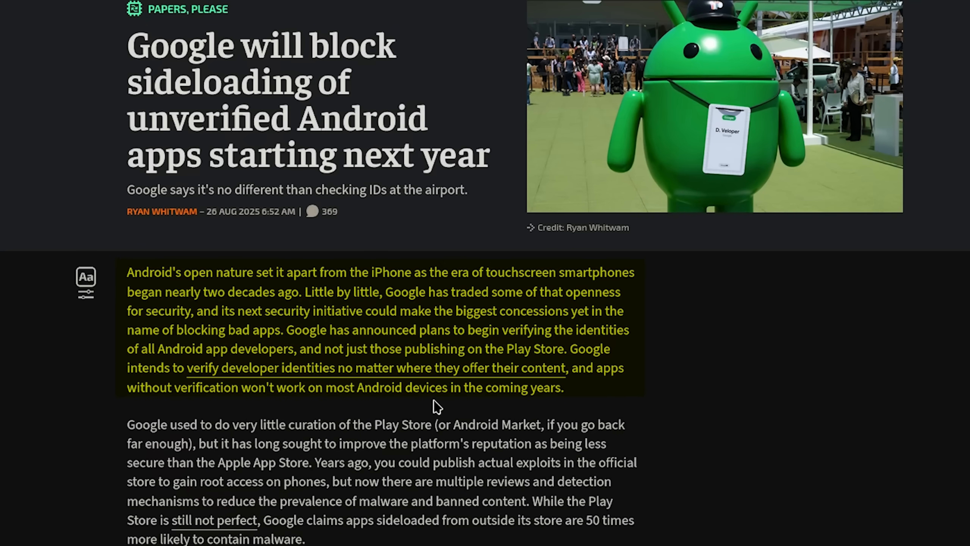
# Scroll the Ars Technica article to its second paragraph on Play Store curation and root exploits.
pyautogui.scroll(-3)
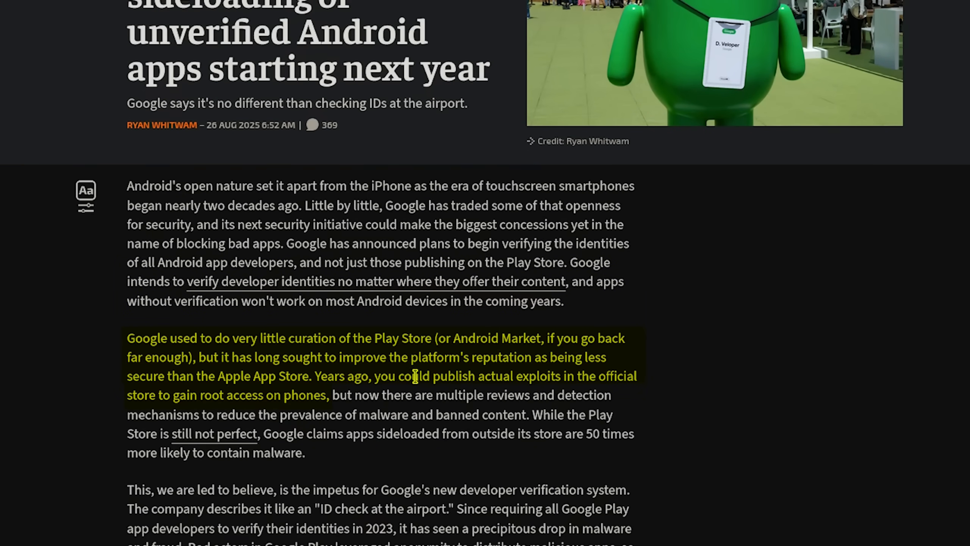
pyautogui.moveTo(478, 382)
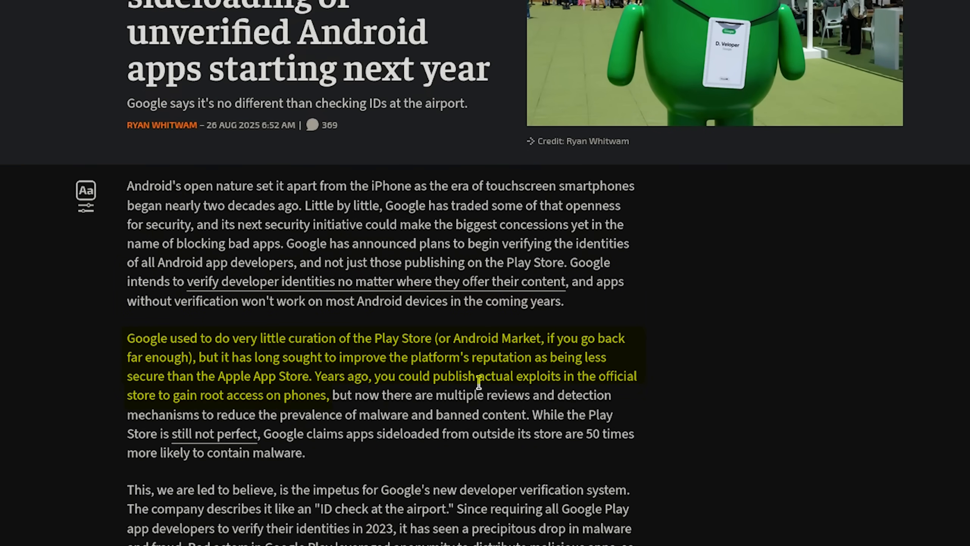
pyautogui.moveTo(315, 377)
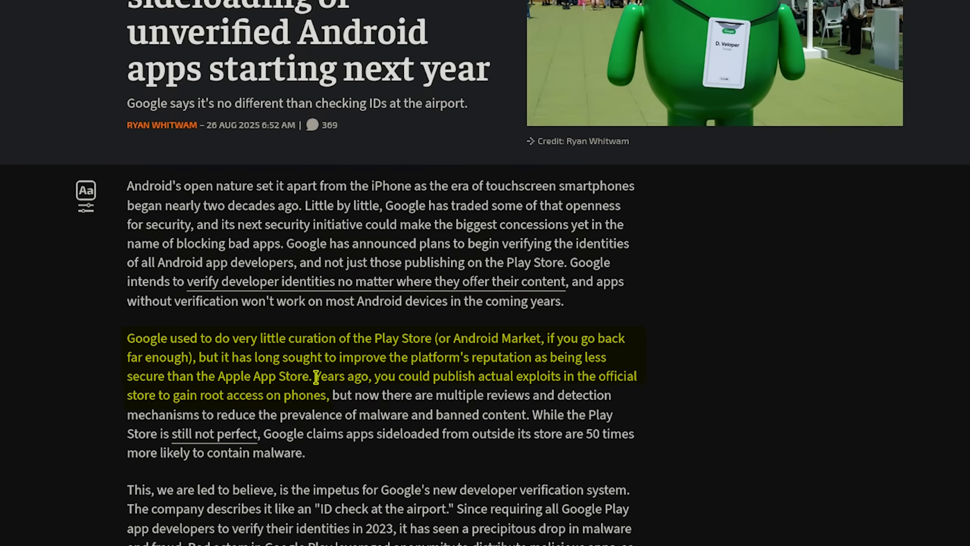
pyautogui.moveTo(524, 381)
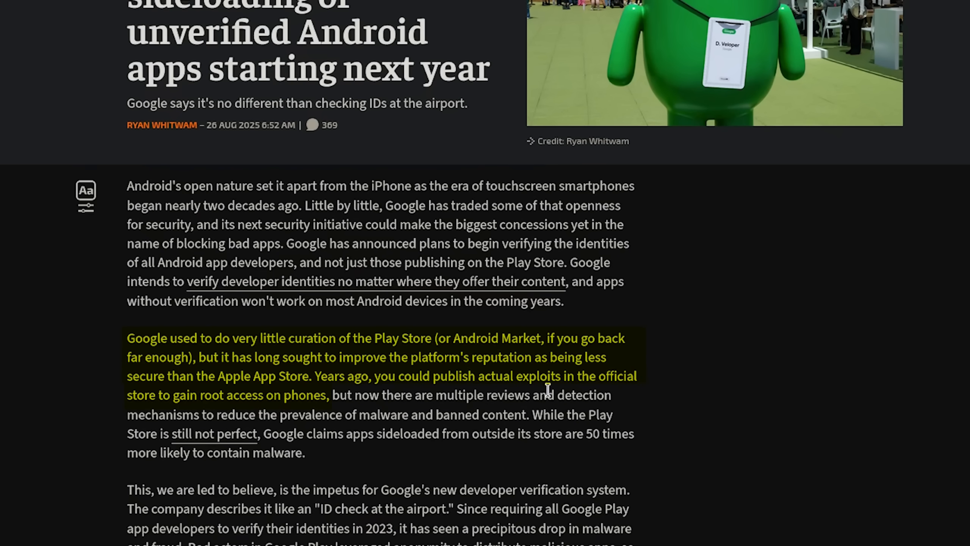
pyautogui.moveTo(408, 399)
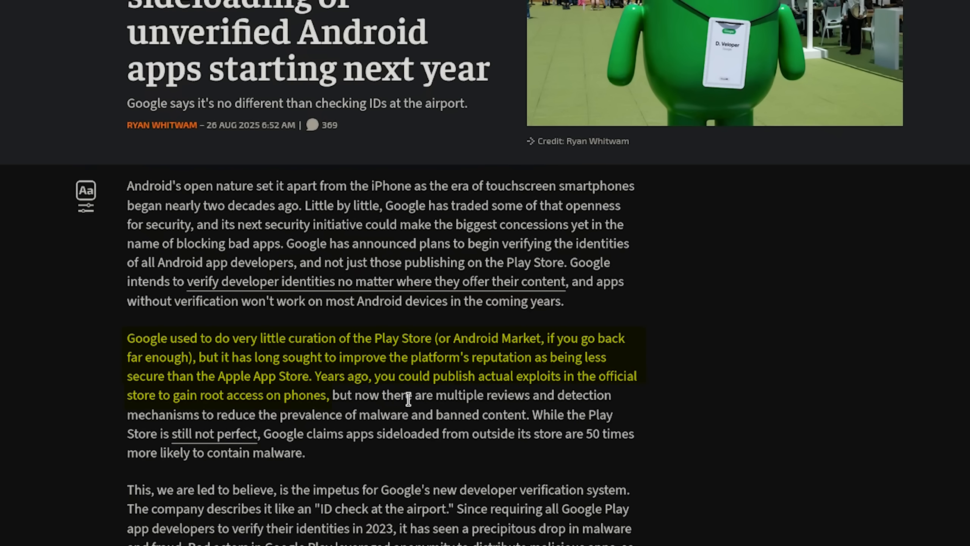
pyautogui.moveTo(506, 422)
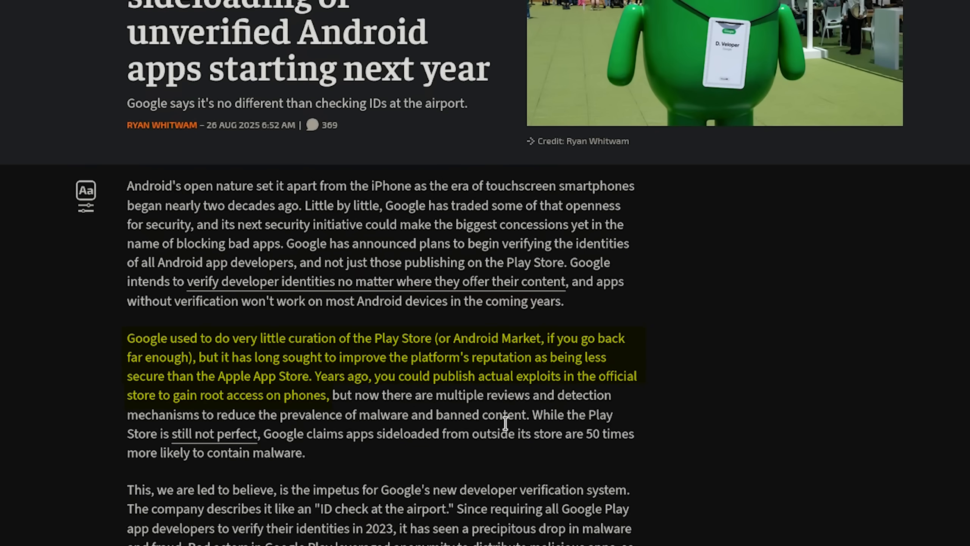
pyautogui.moveTo(426, 409)
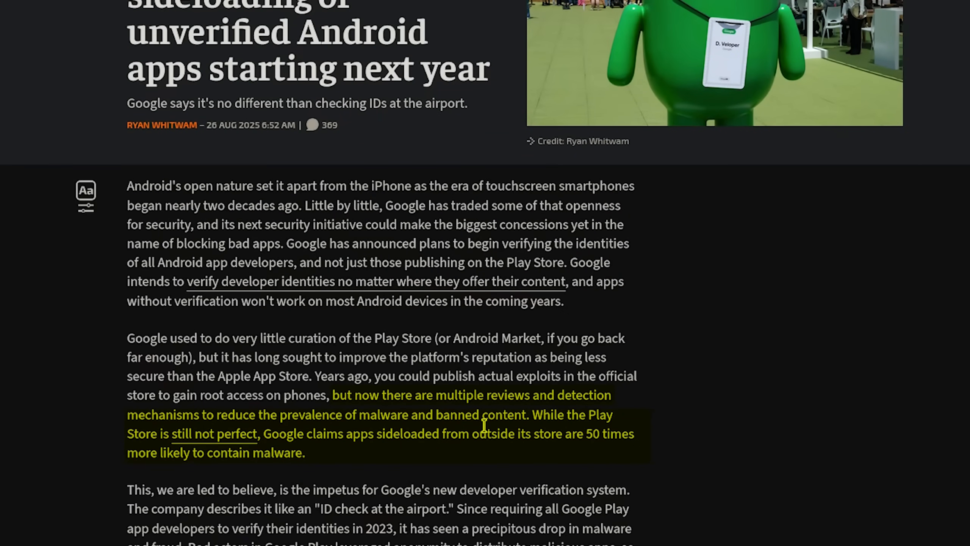
pyautogui.moveTo(407, 453)
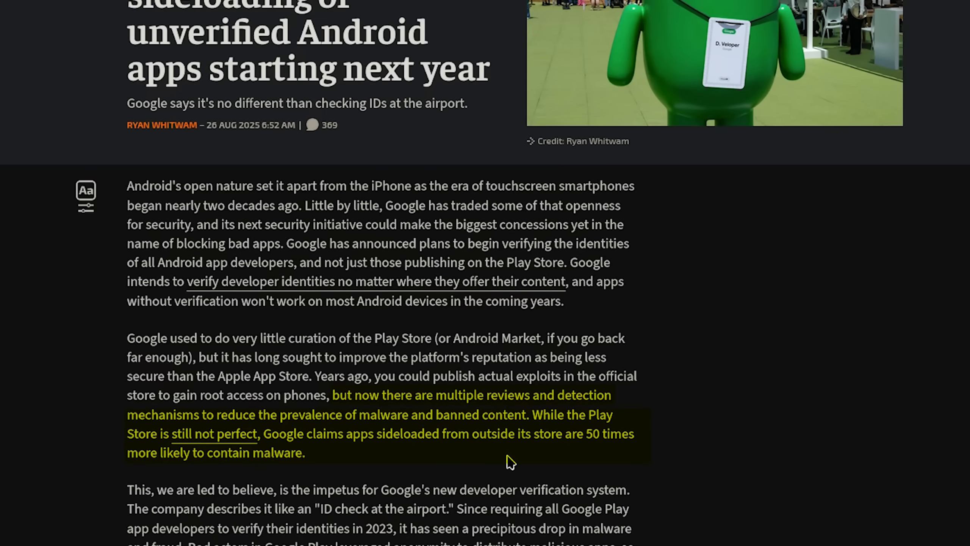
pyautogui.moveTo(628, 455)
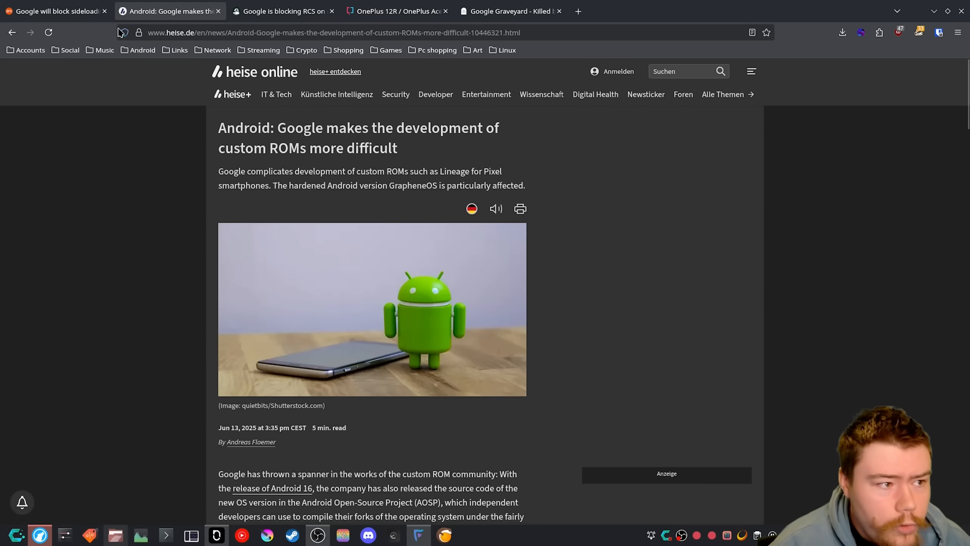
# Switch back to the Ars Technica tab on Google blocking sideloading of unverified apps.
pyautogui.click(52, 12)
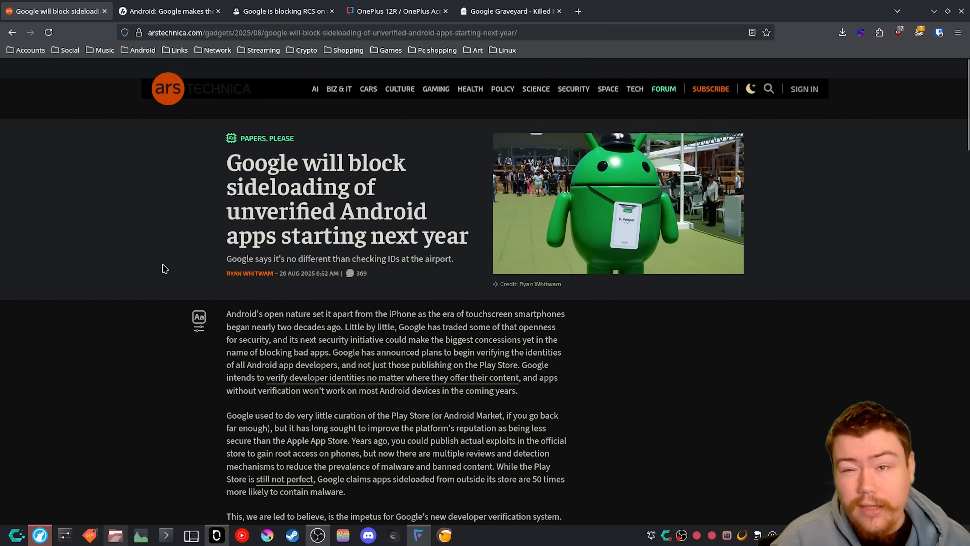
pyautogui.moveTo(160, 251)
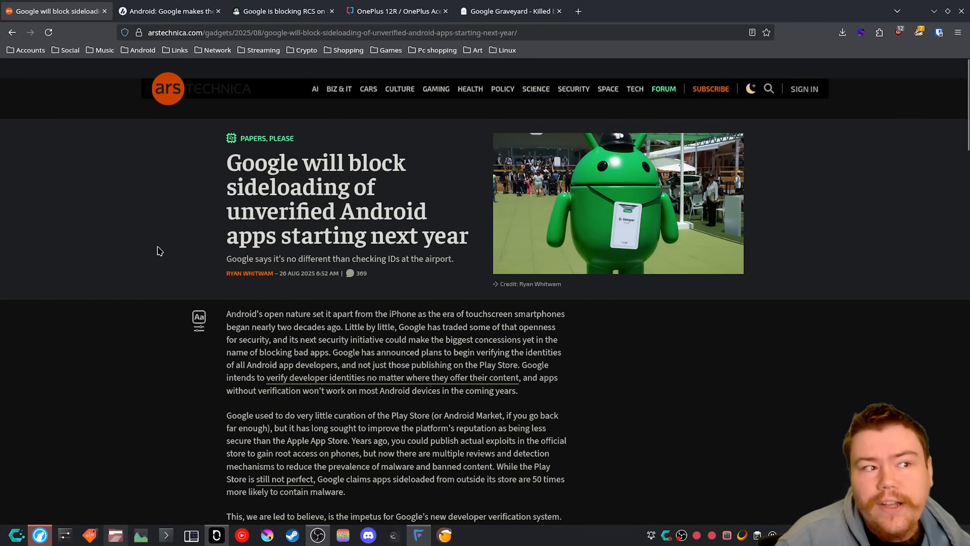
pyautogui.moveTo(160, 238)
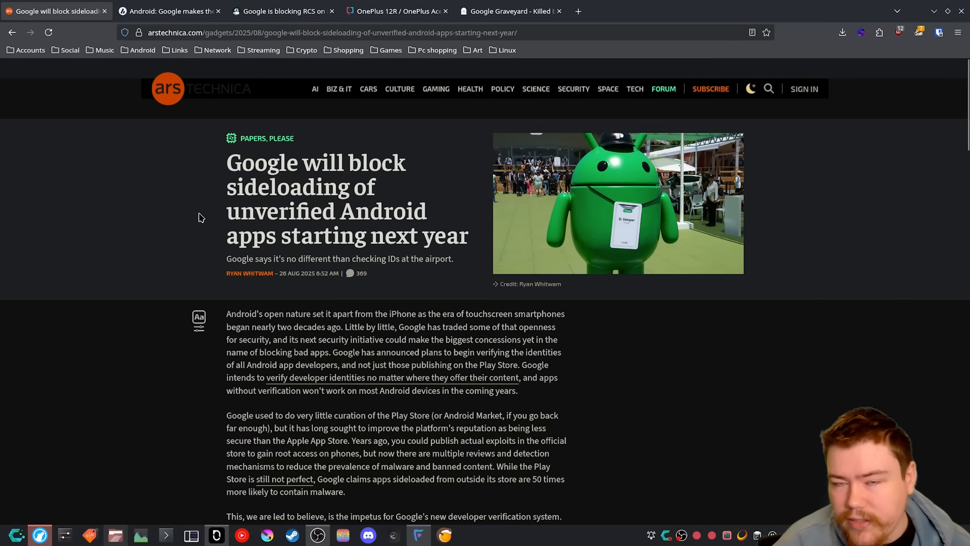
pyautogui.moveTo(194, 204)
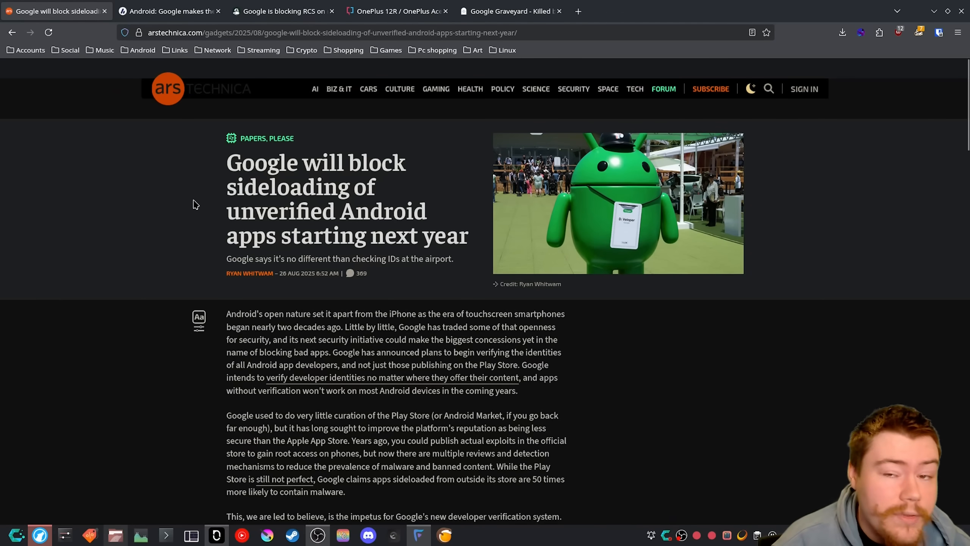
pyautogui.moveTo(190, 199)
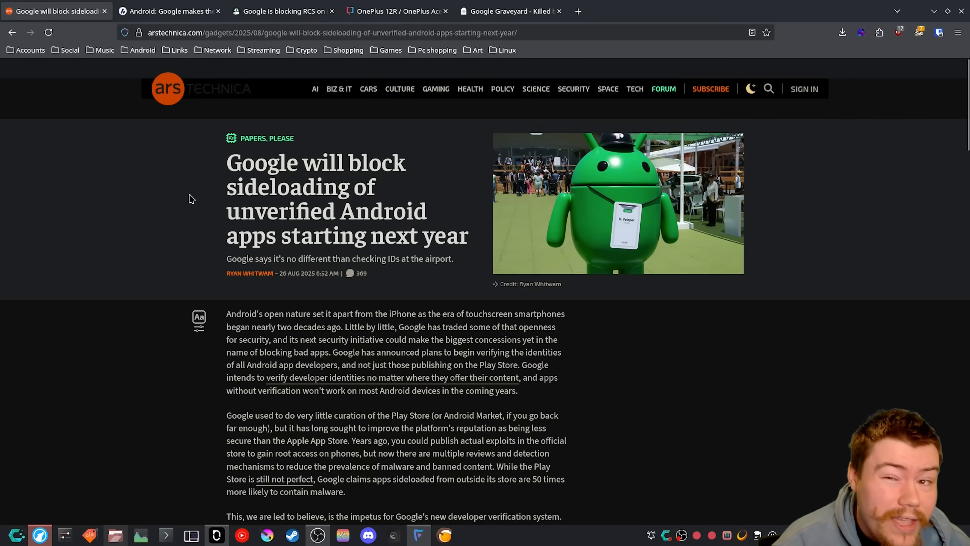
pyautogui.moveTo(193, 198)
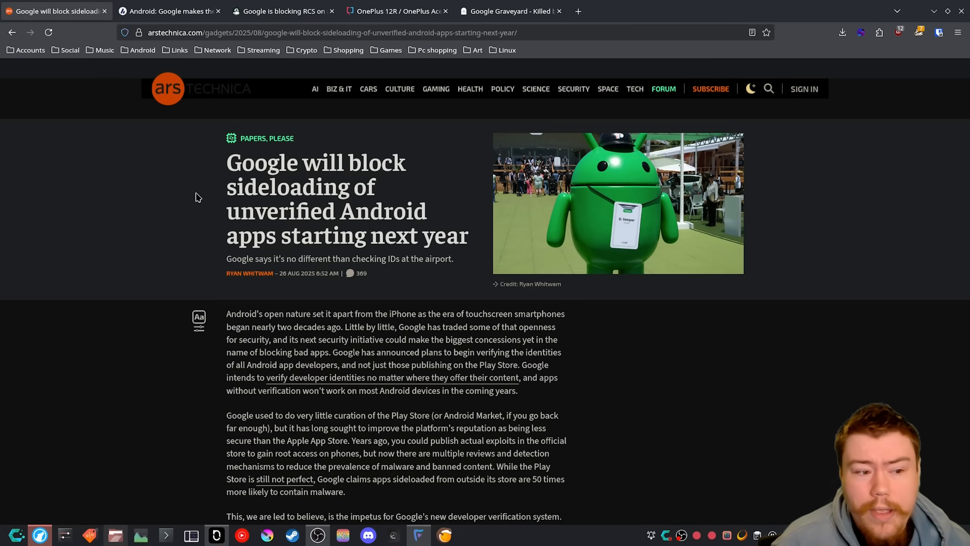
# Switch to the heise online tab on Google making custom ROM development harder.
pyautogui.click(167, 11)
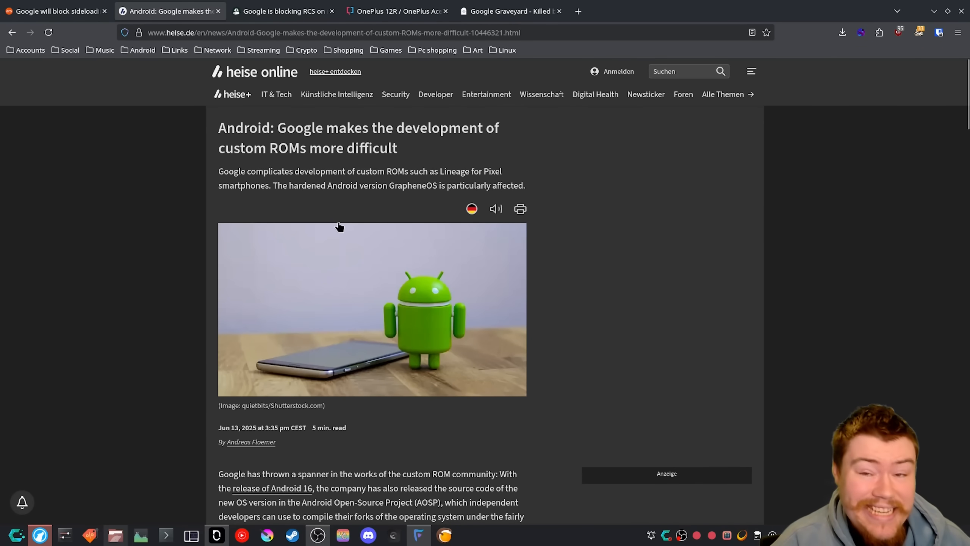
pyautogui.moveTo(341, 221)
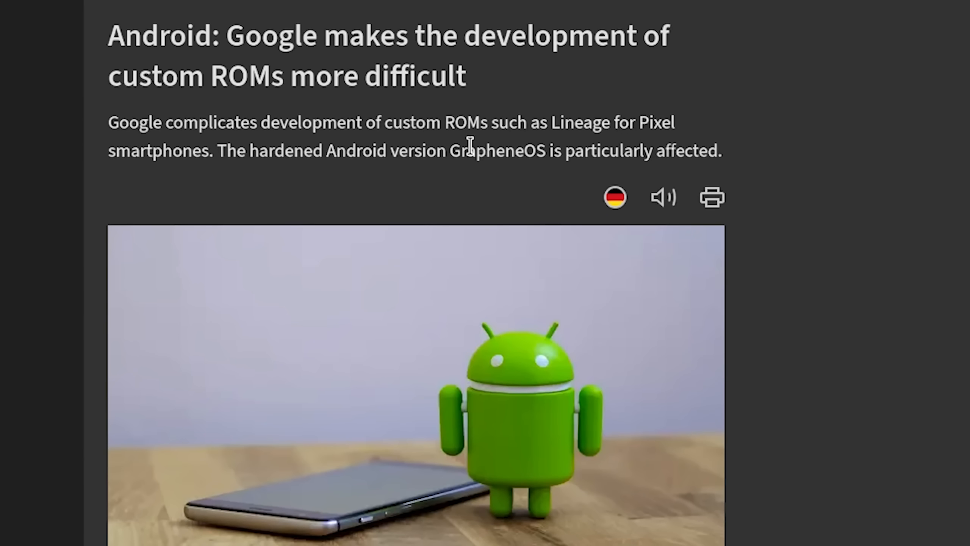
pyautogui.moveTo(541, 185)
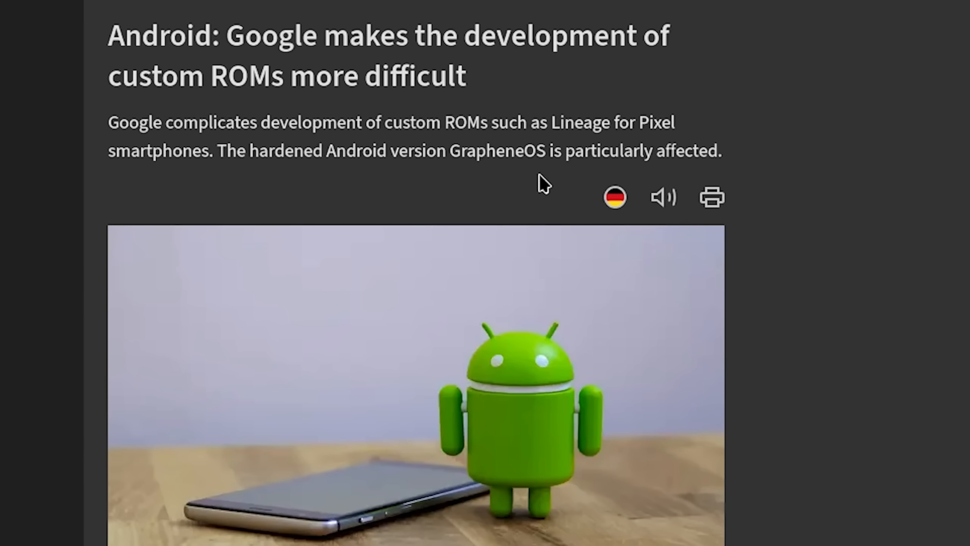
pyautogui.moveTo(463, 190)
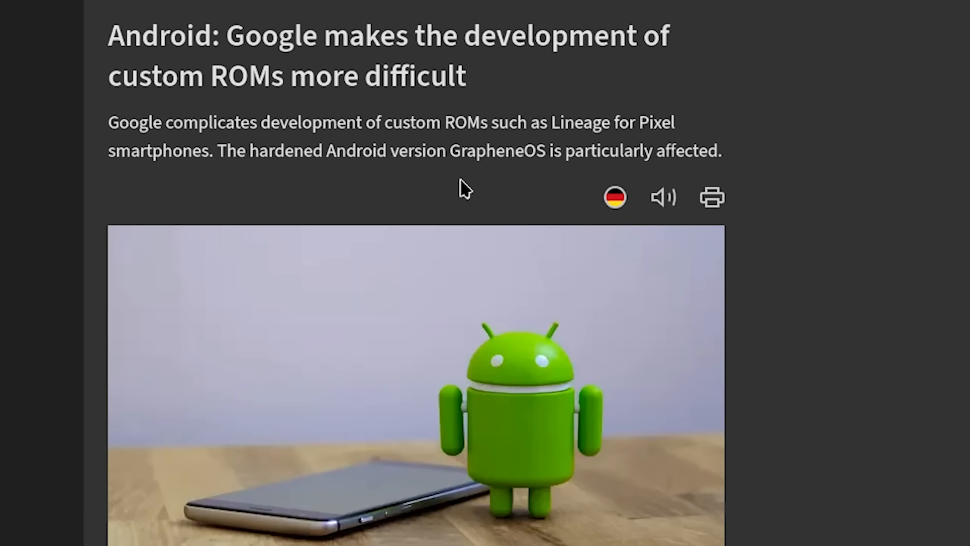
pyautogui.moveTo(672, 177)
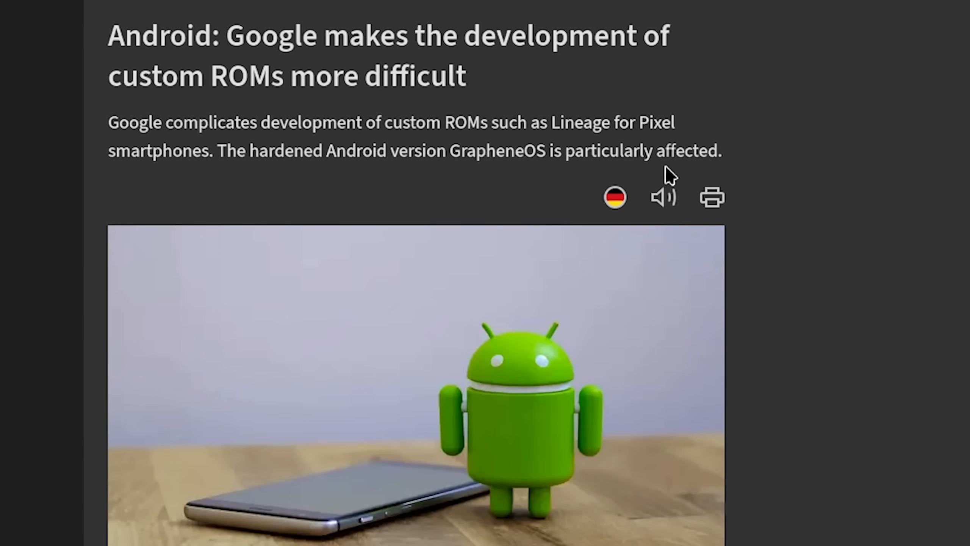
pyautogui.scroll(-3)
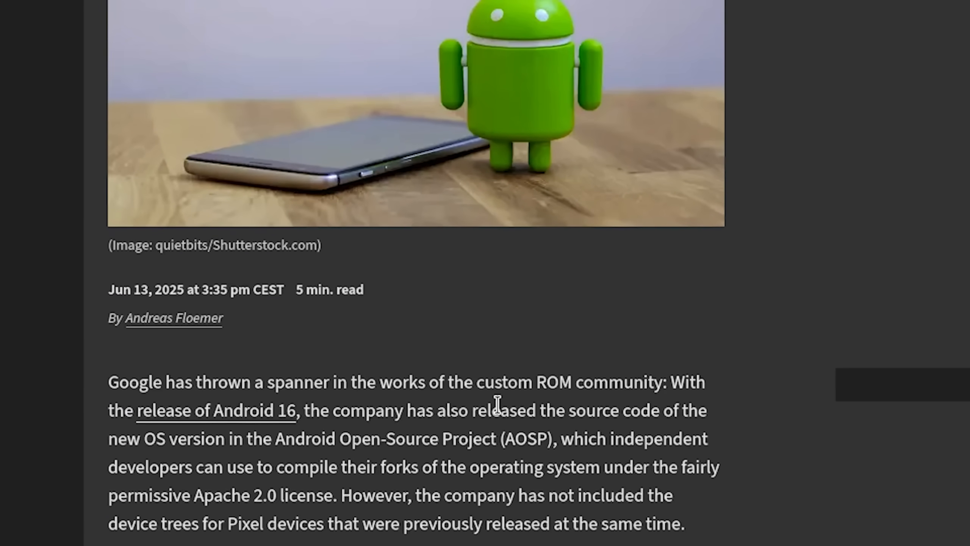
pyautogui.moveTo(334, 433)
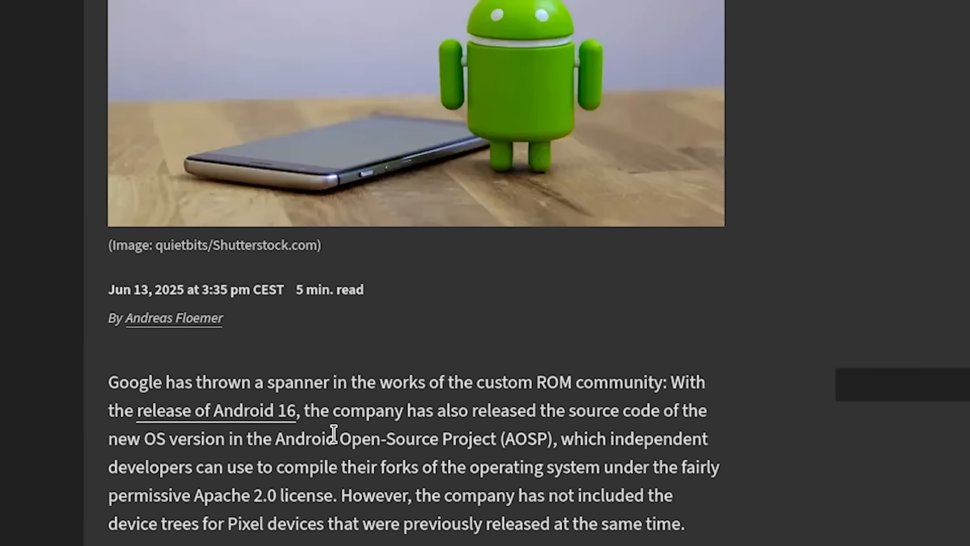
pyautogui.moveTo(495, 413)
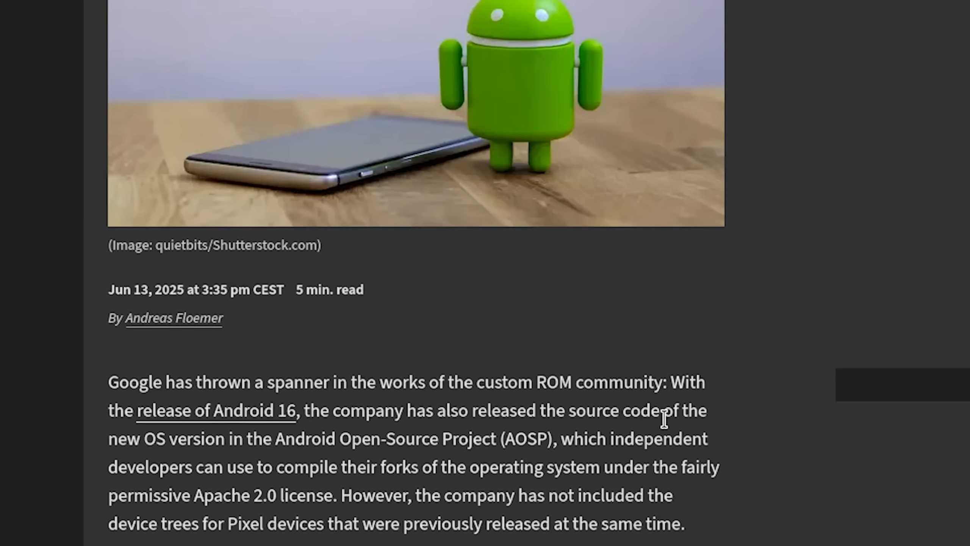
pyautogui.moveTo(599, 467)
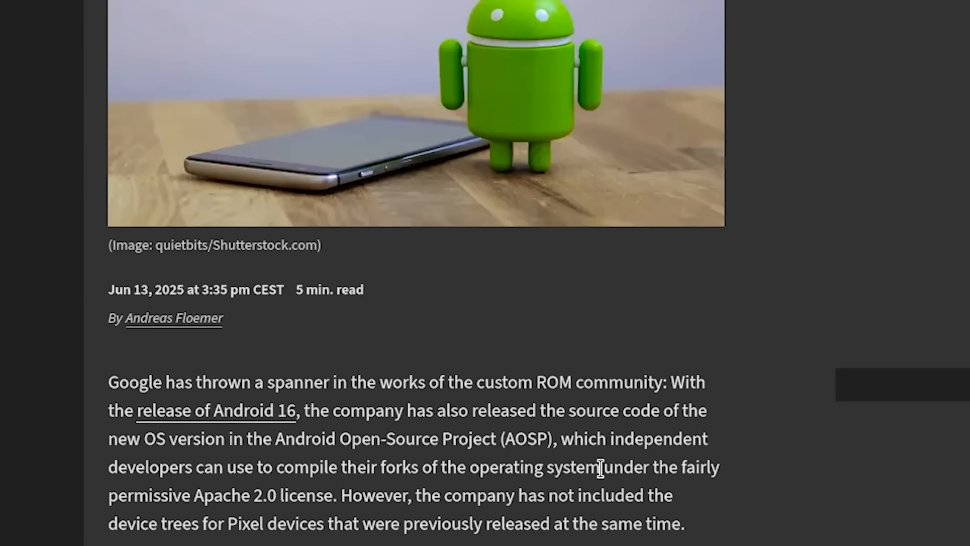
pyautogui.moveTo(661, 461)
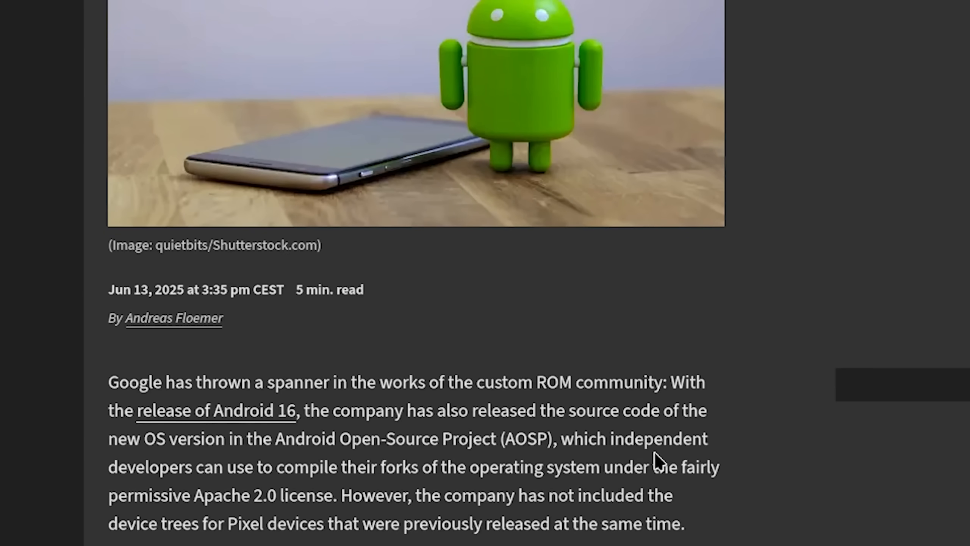
pyautogui.moveTo(625, 486)
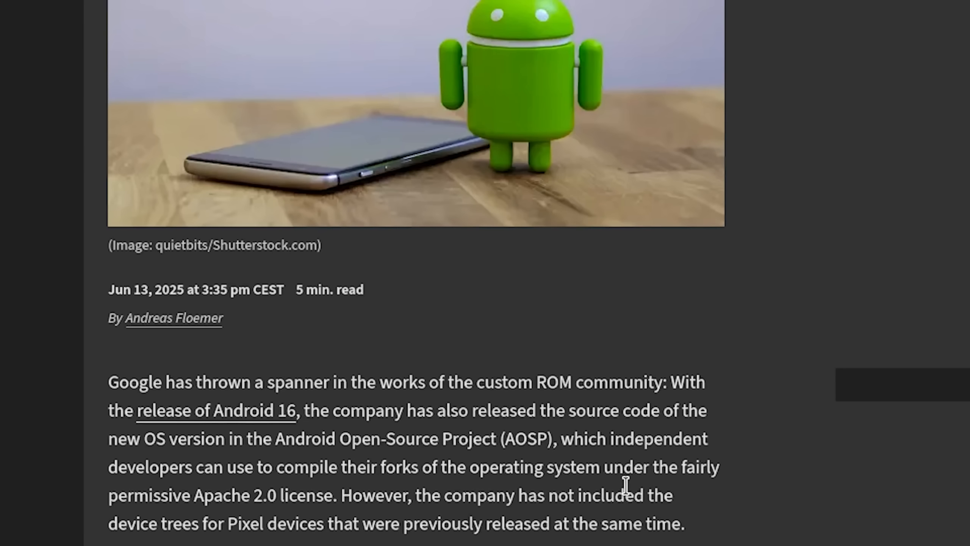
pyautogui.moveTo(685, 494)
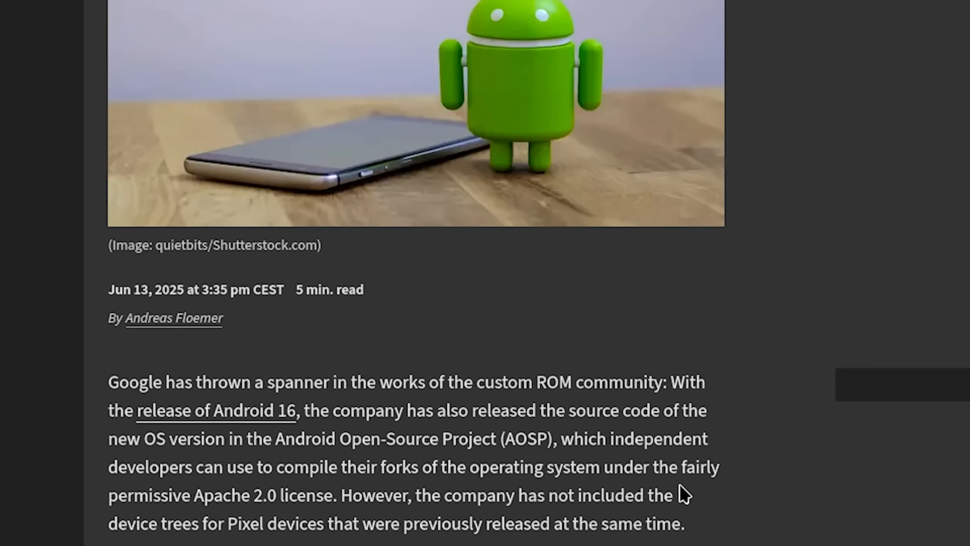
pyautogui.scroll(-3)
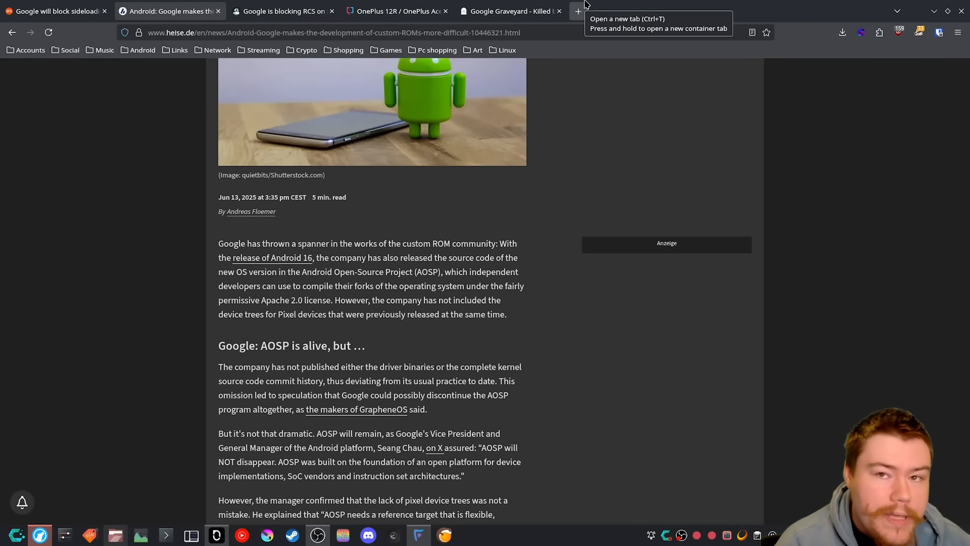
pyautogui.scroll(-3)
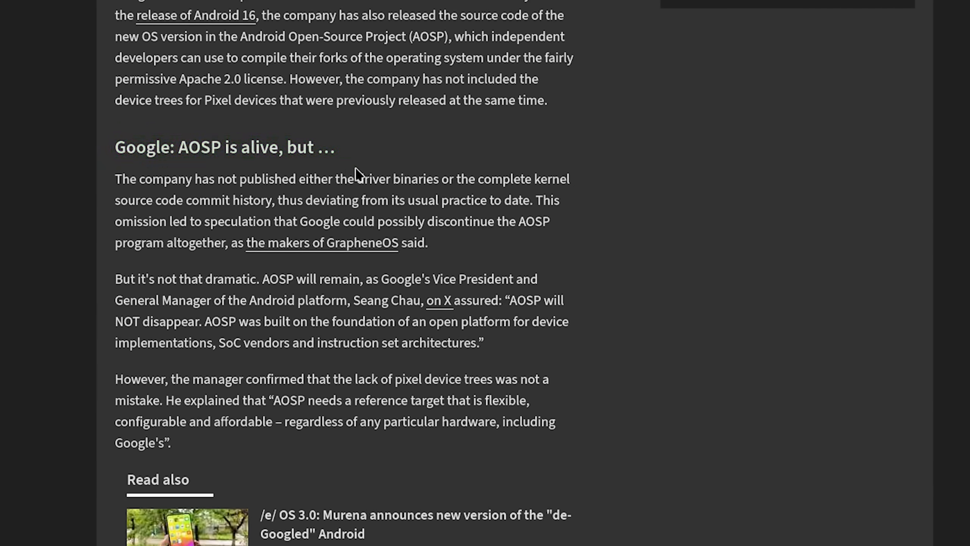
pyautogui.moveTo(426, 200)
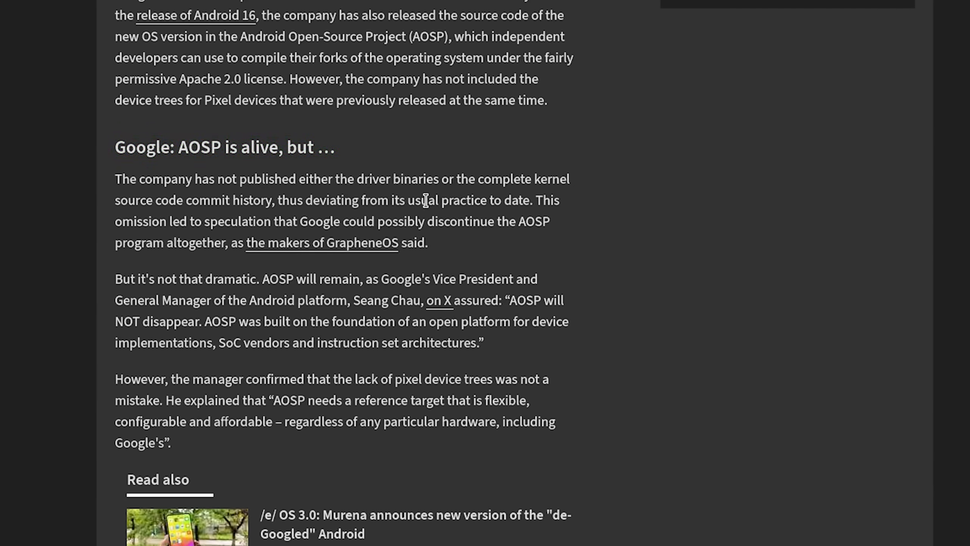
pyautogui.moveTo(499, 218)
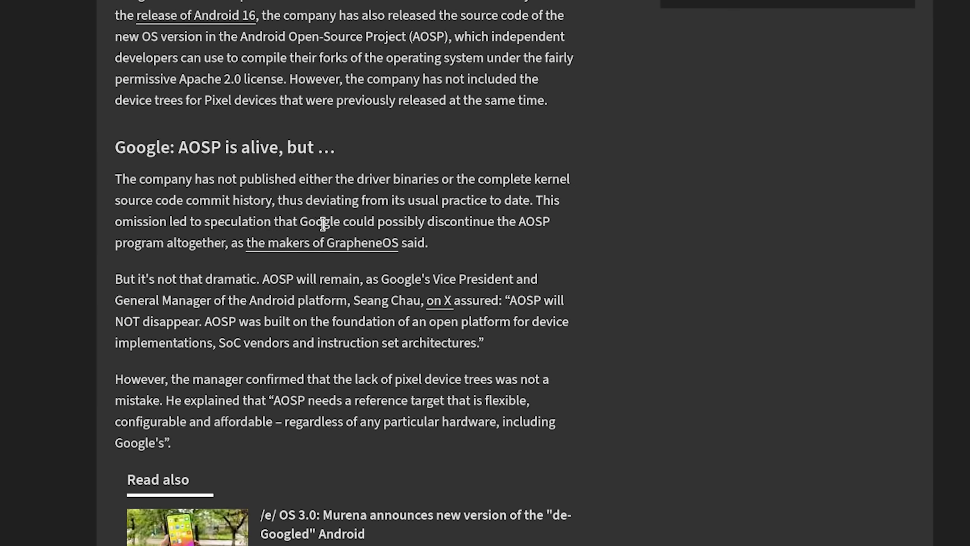
pyautogui.moveTo(519, 221)
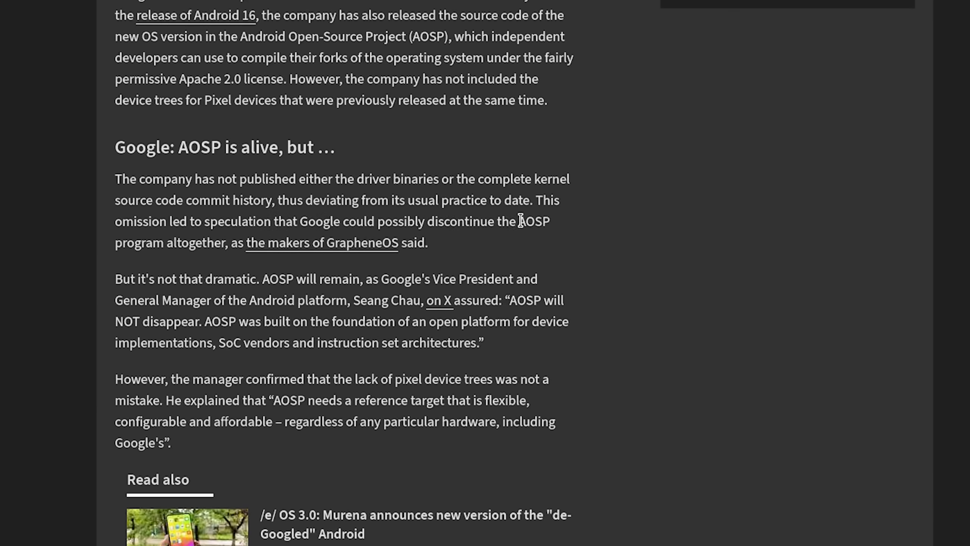
pyautogui.moveTo(207, 241)
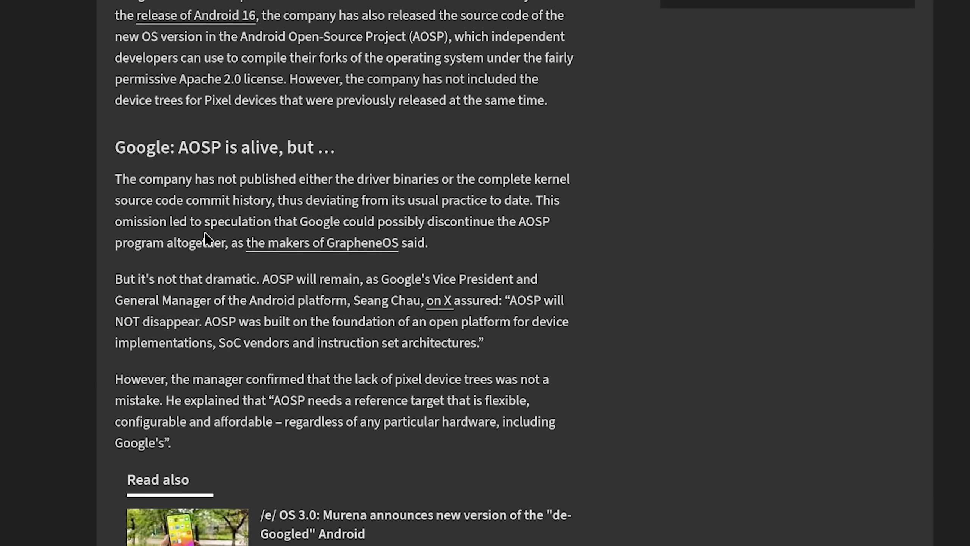
pyautogui.moveTo(531, 244)
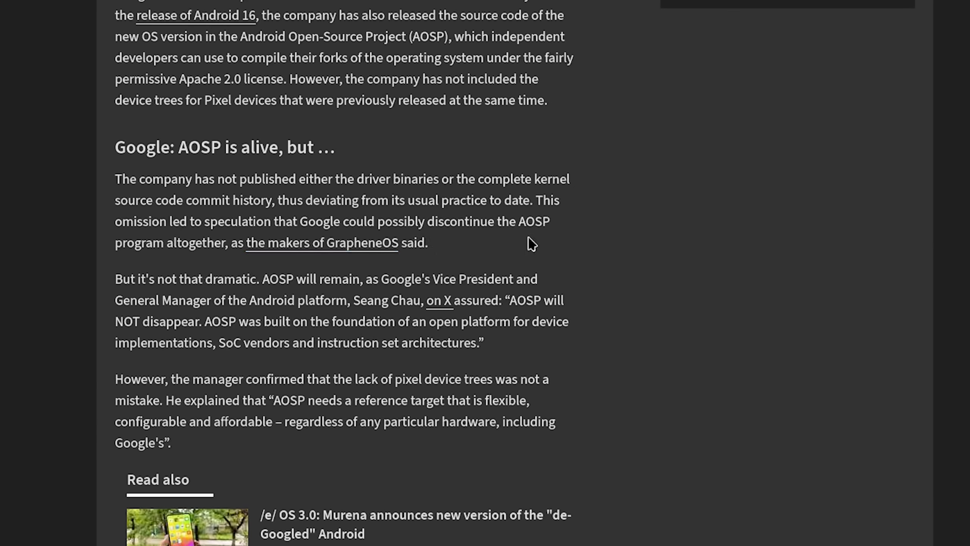
pyautogui.moveTo(218, 274)
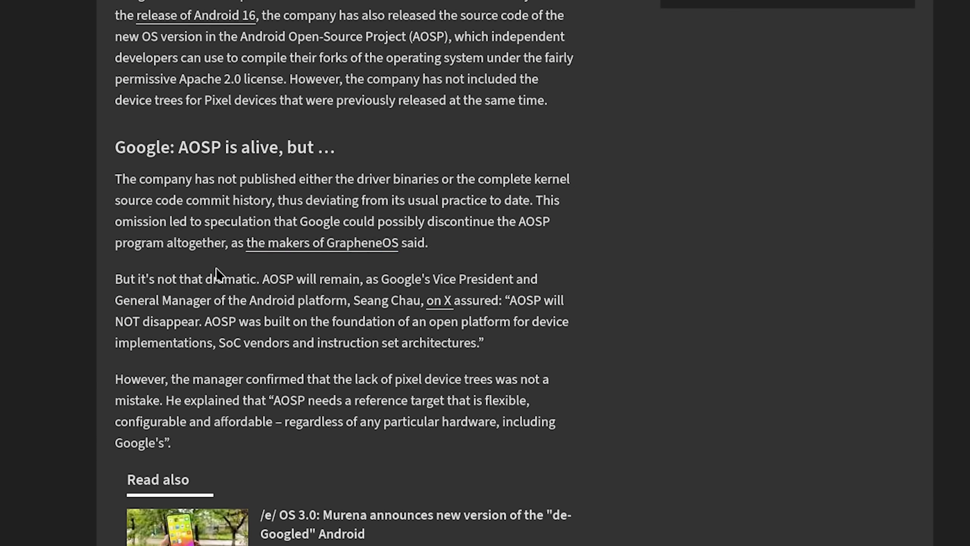
pyautogui.moveTo(405, 264)
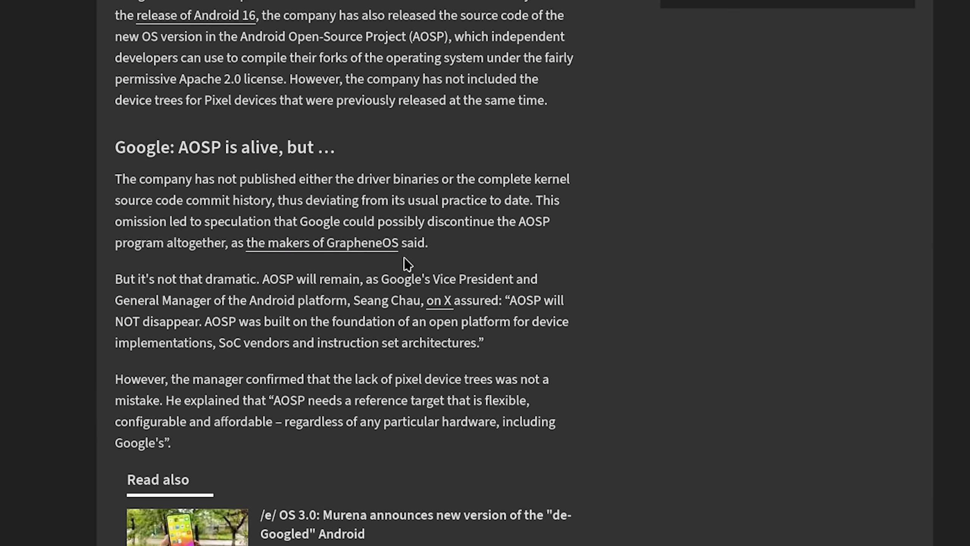
pyautogui.moveTo(304, 285)
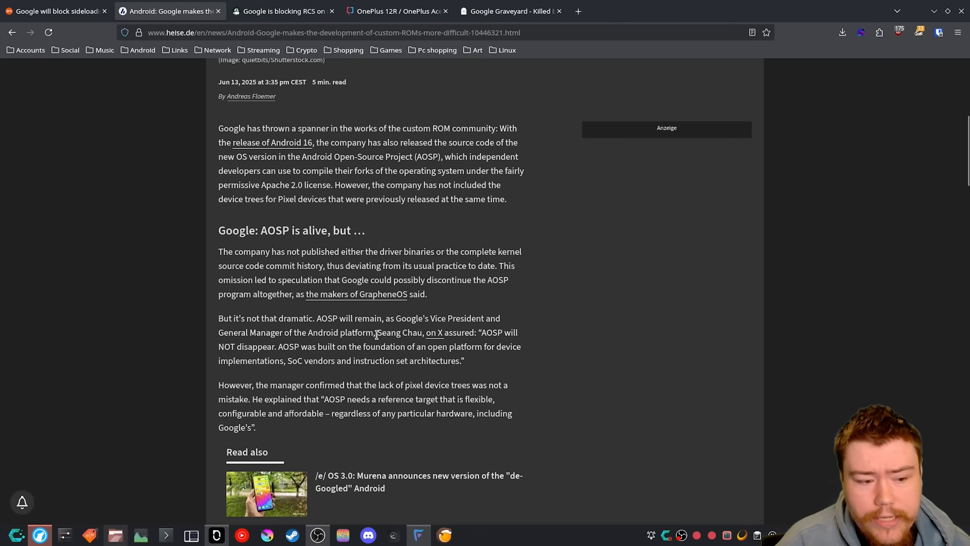
pyautogui.doubleClick(376, 332)
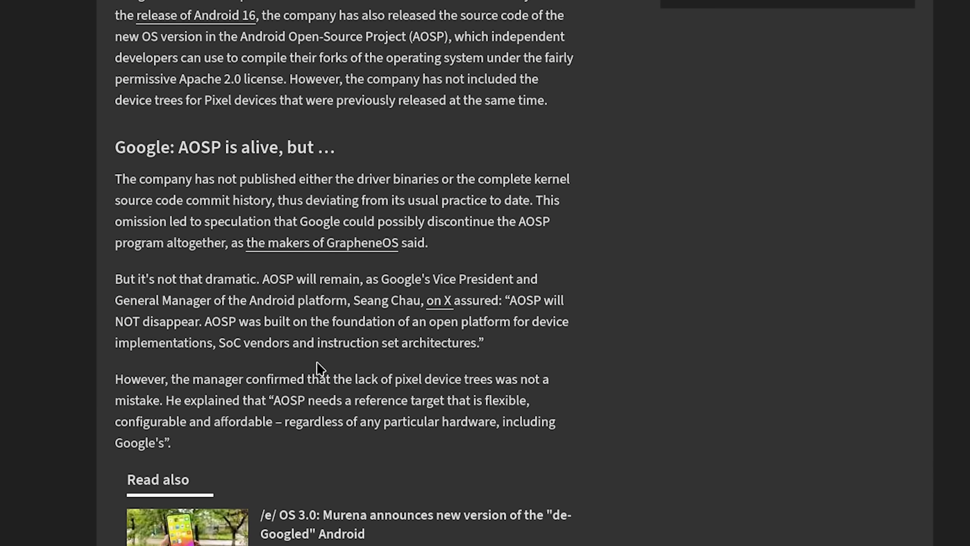
pyautogui.moveTo(437, 338)
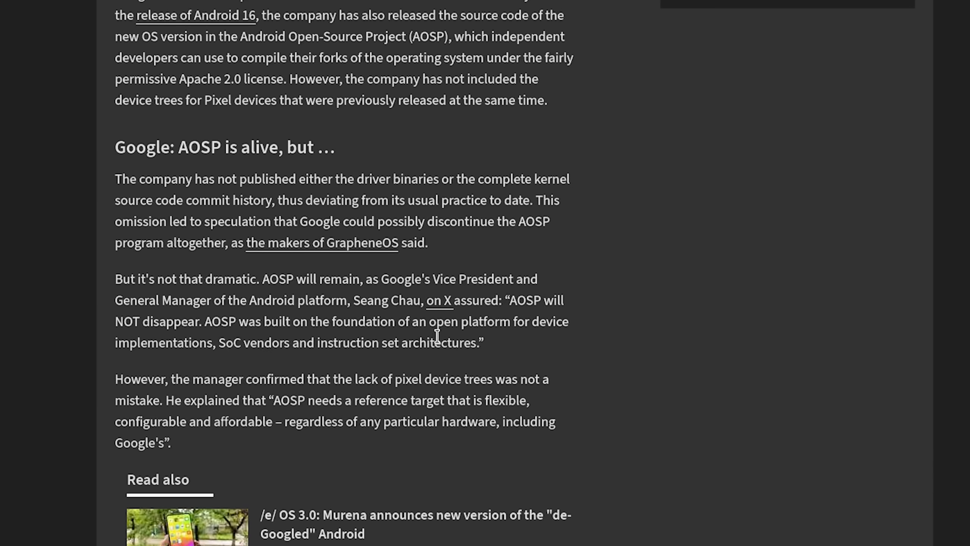
pyautogui.moveTo(561, 342)
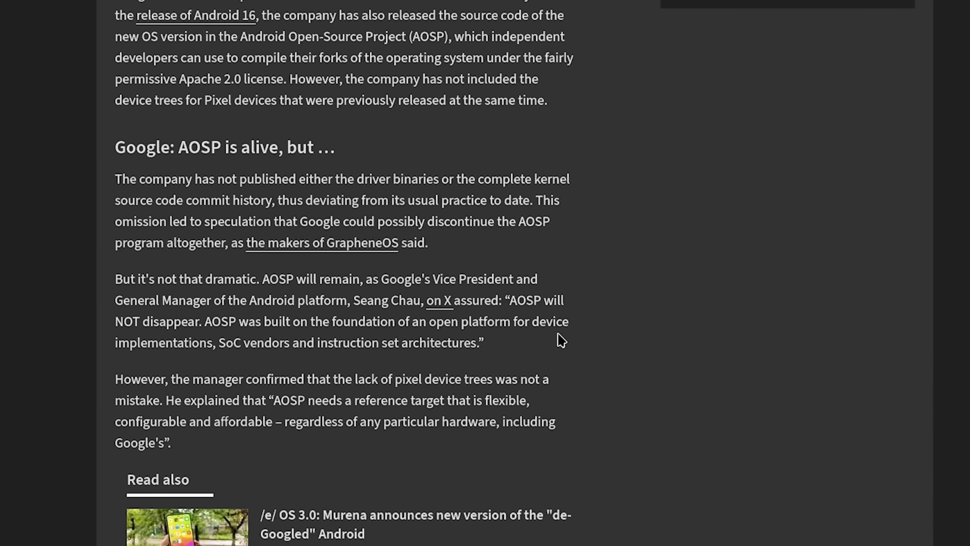
pyautogui.moveTo(500, 372)
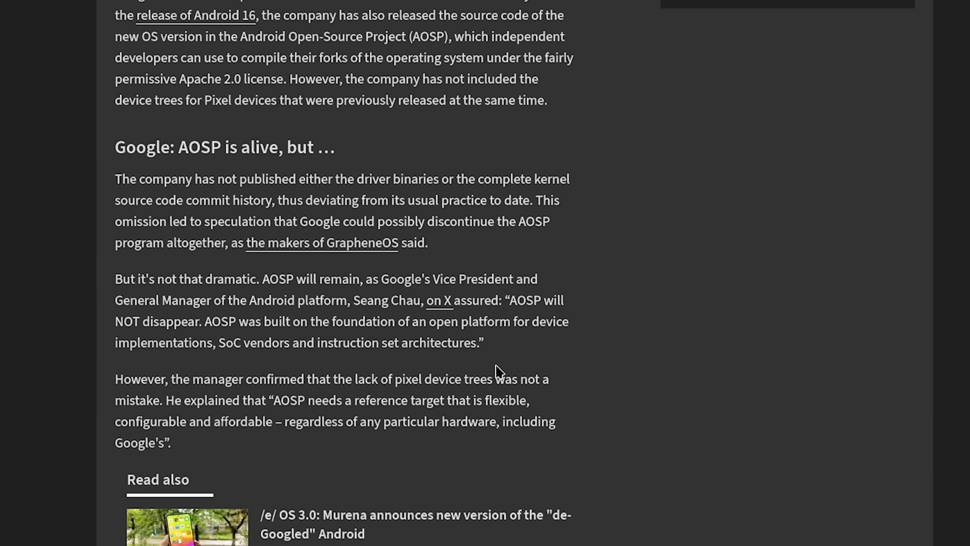
pyautogui.scroll(-3)
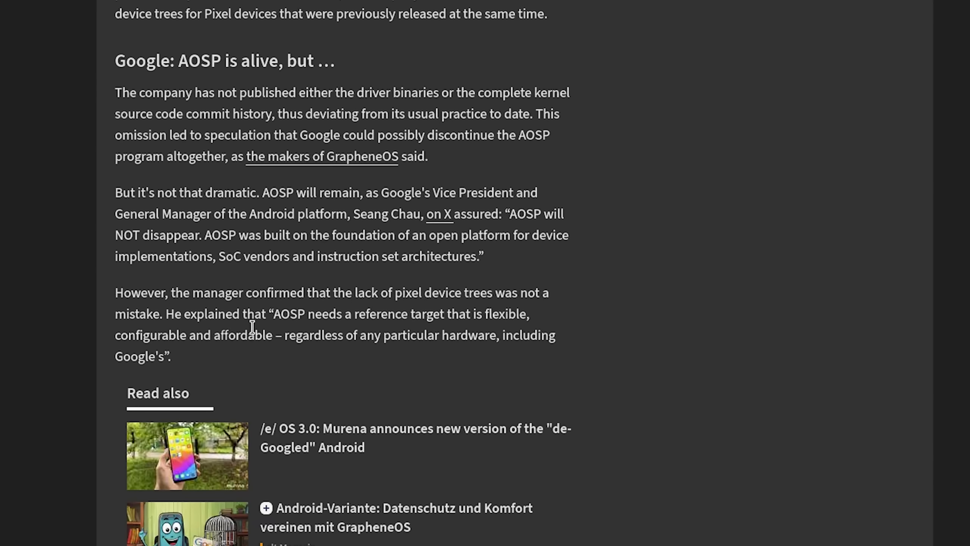
pyautogui.moveTo(460, 326)
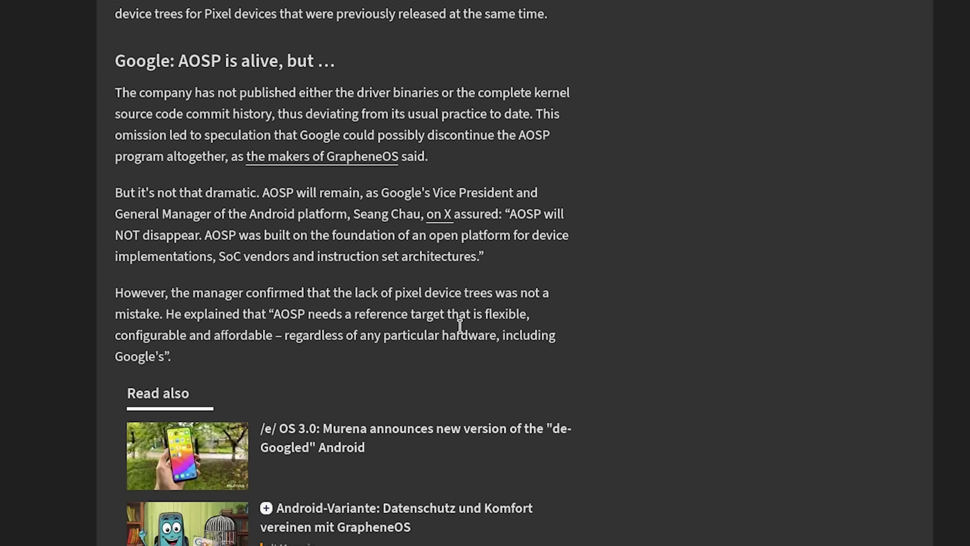
pyautogui.moveTo(248, 338)
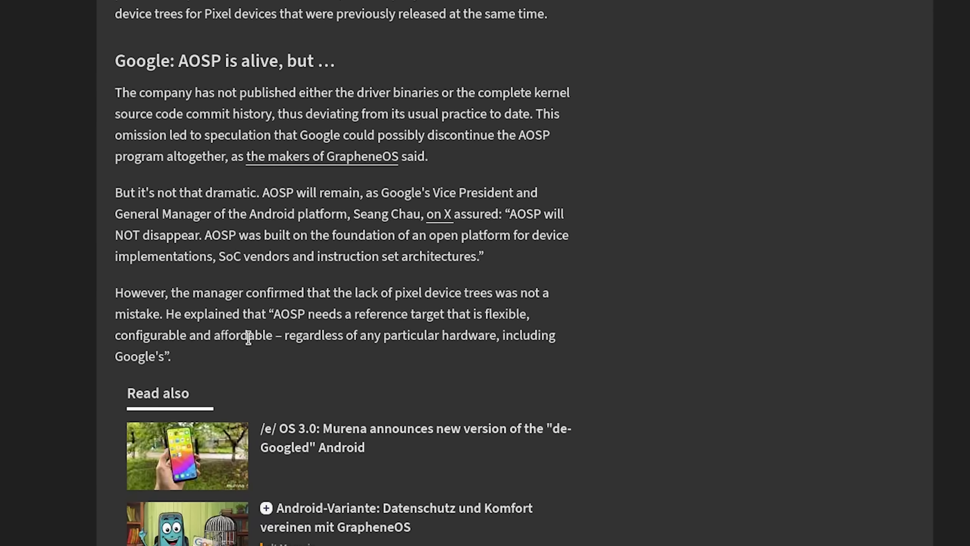
pyautogui.moveTo(483, 354)
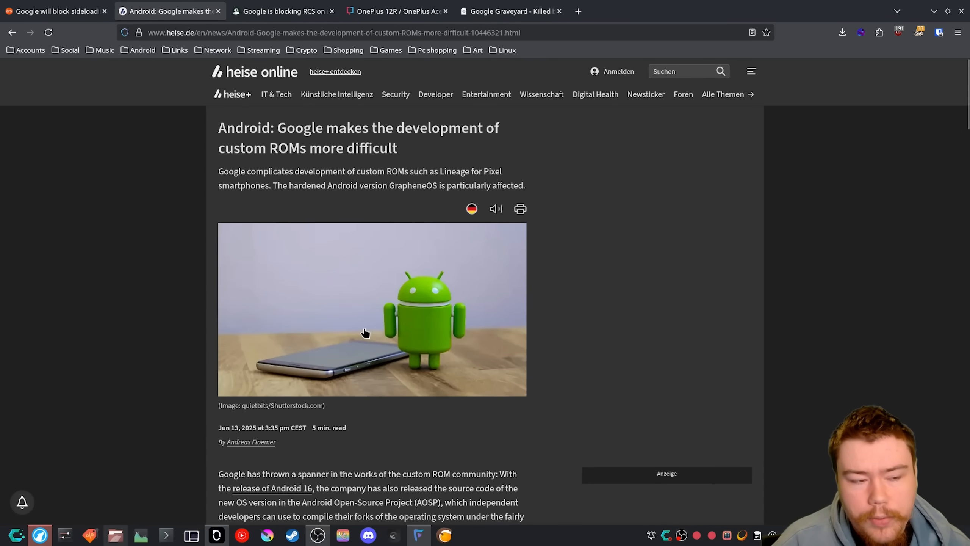
pyautogui.moveTo(372, 331)
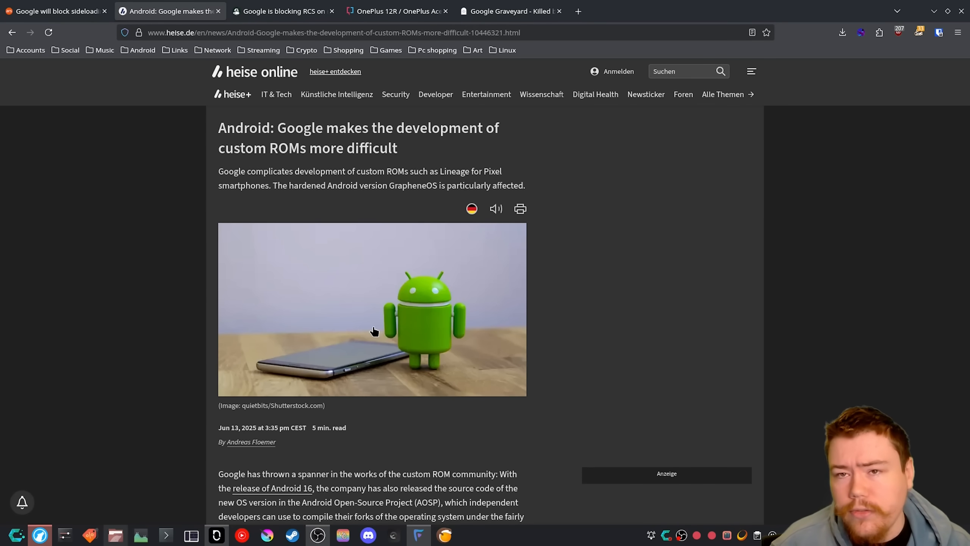
pyautogui.moveTo(425, 376)
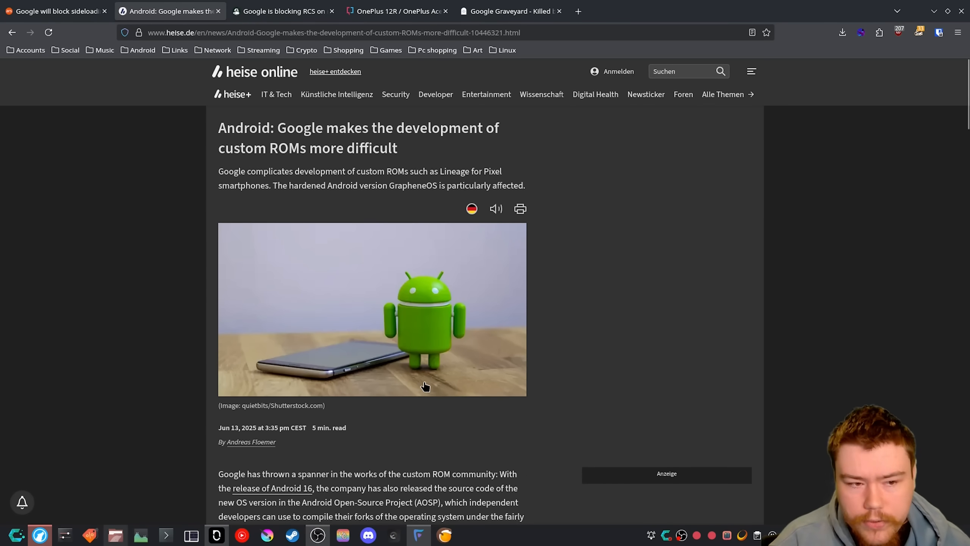
pyautogui.moveTo(386, 365)
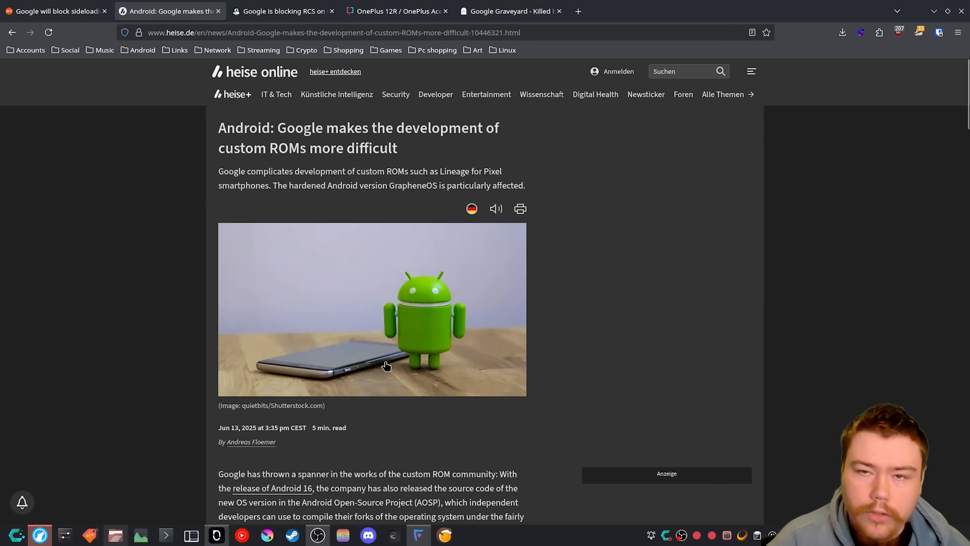
pyautogui.moveTo(370, 332)
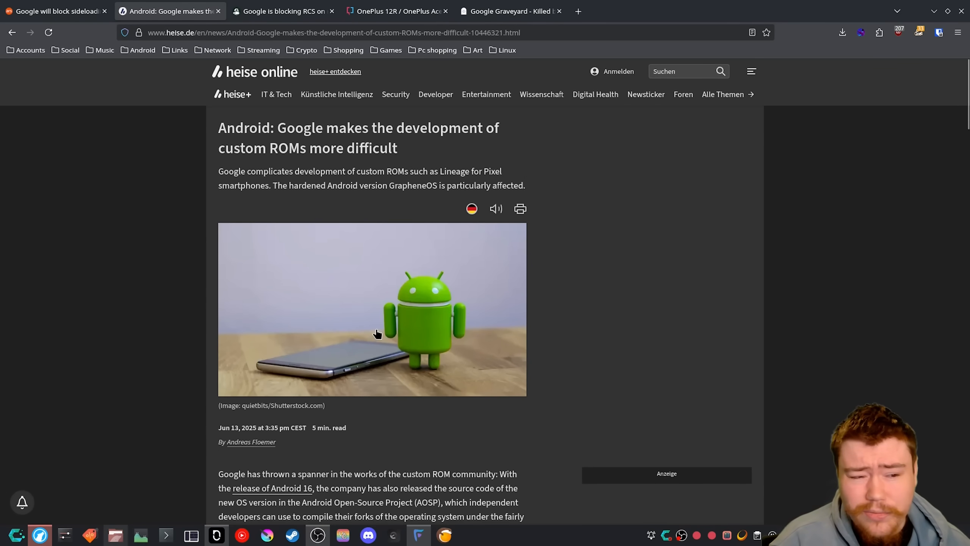
pyautogui.moveTo(378, 335)
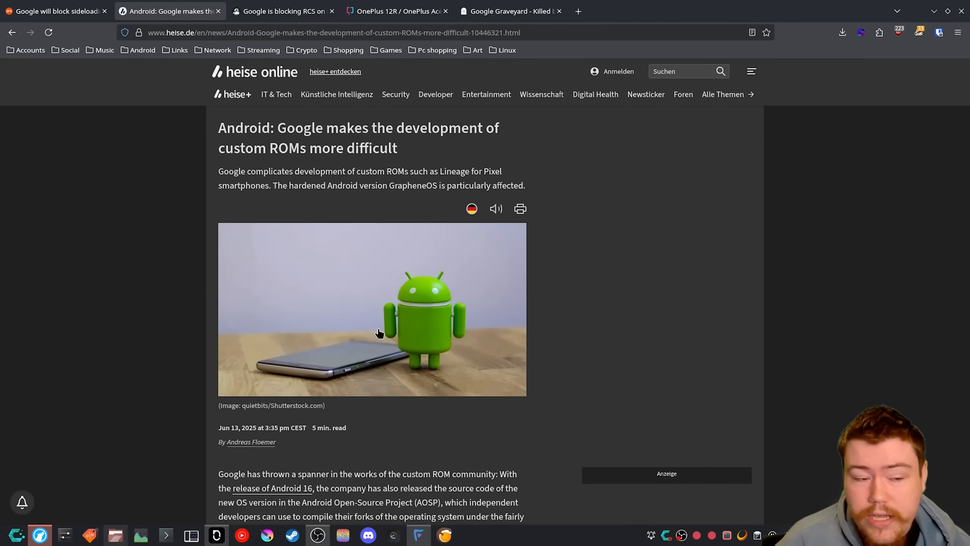
# Switch to the Android Authority tab on Google blocking RCS on rooted phones.
pyautogui.click(282, 11)
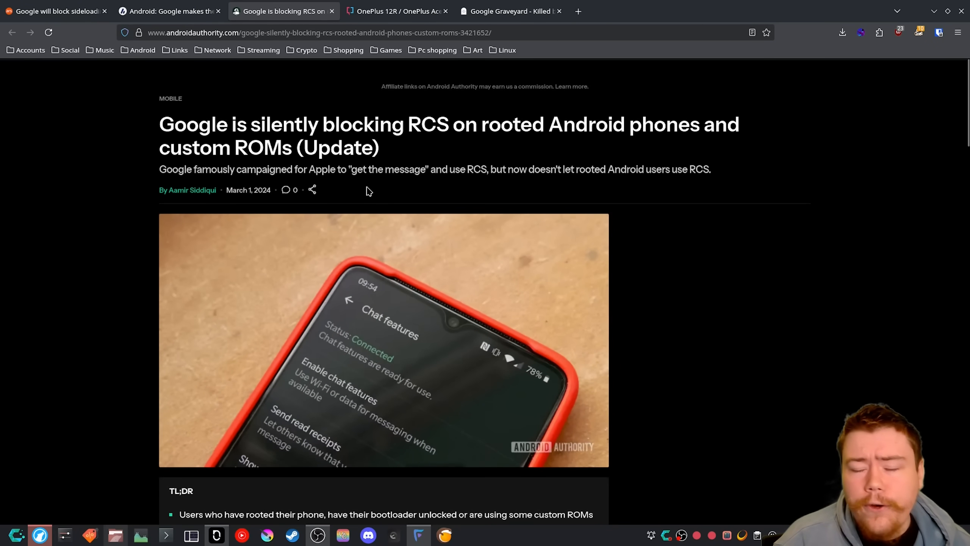
pyautogui.moveTo(442, 214)
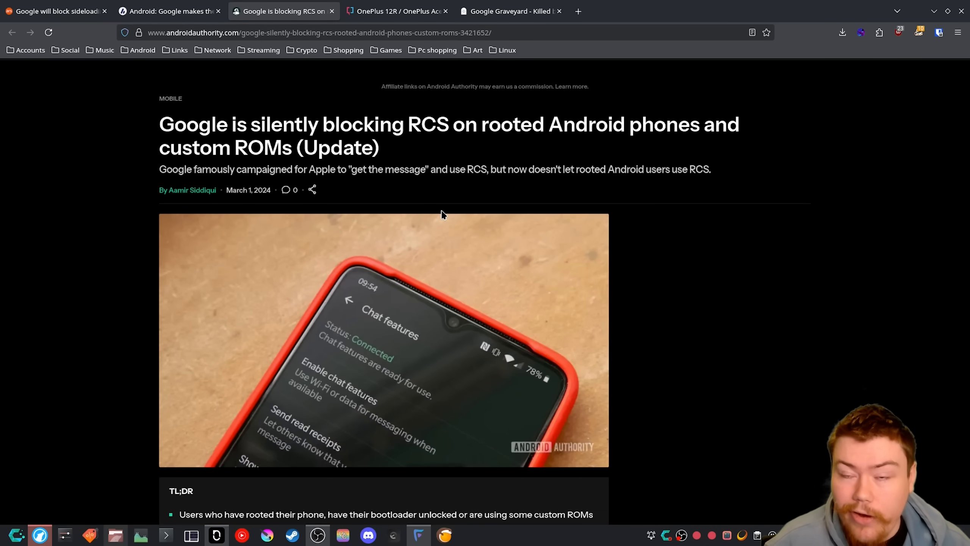
pyautogui.moveTo(426, 235)
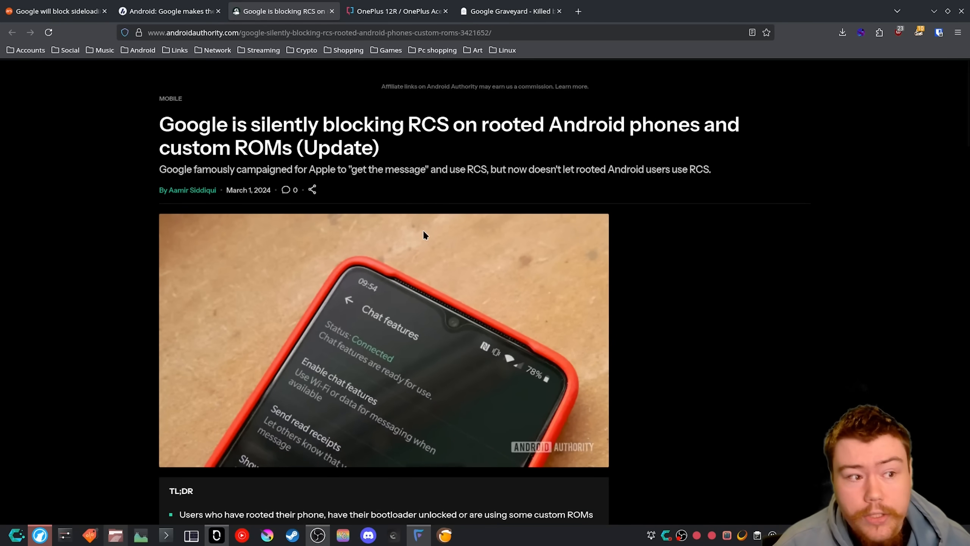
pyautogui.moveTo(458, 248)
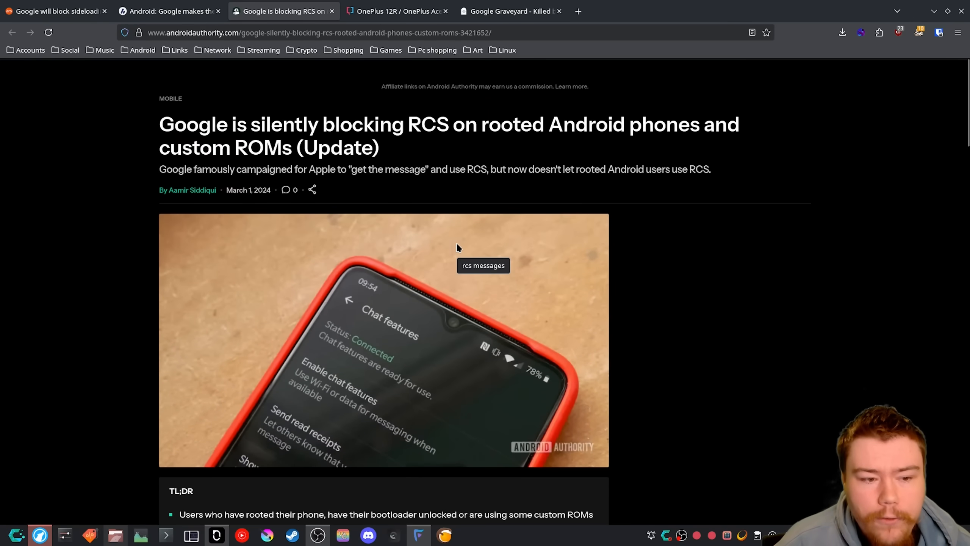
pyautogui.moveTo(444, 219)
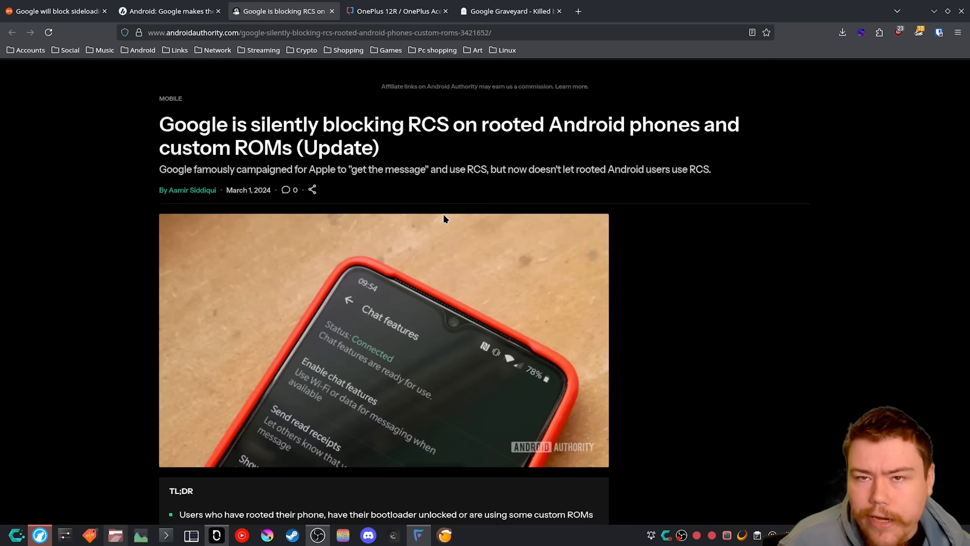
pyautogui.moveTo(509, 204)
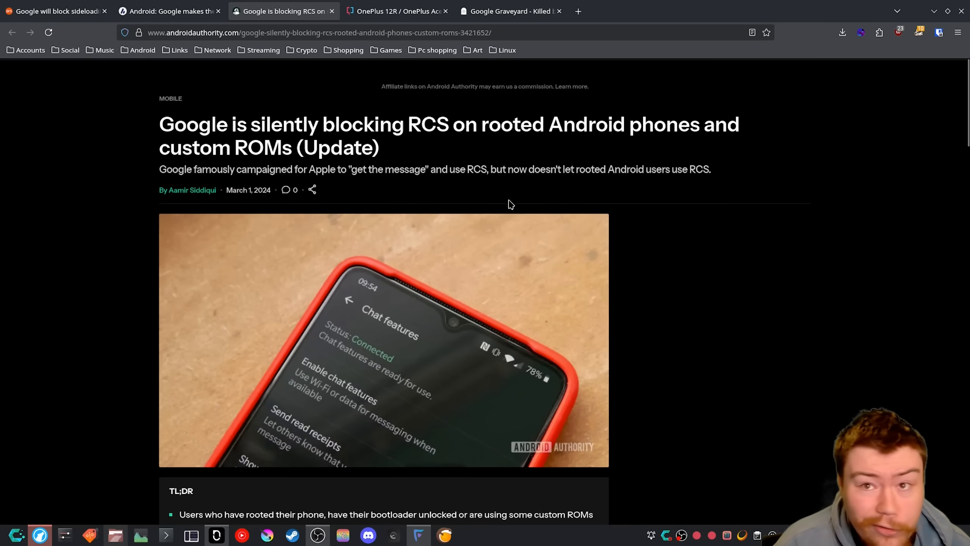
pyautogui.moveTo(599, 140)
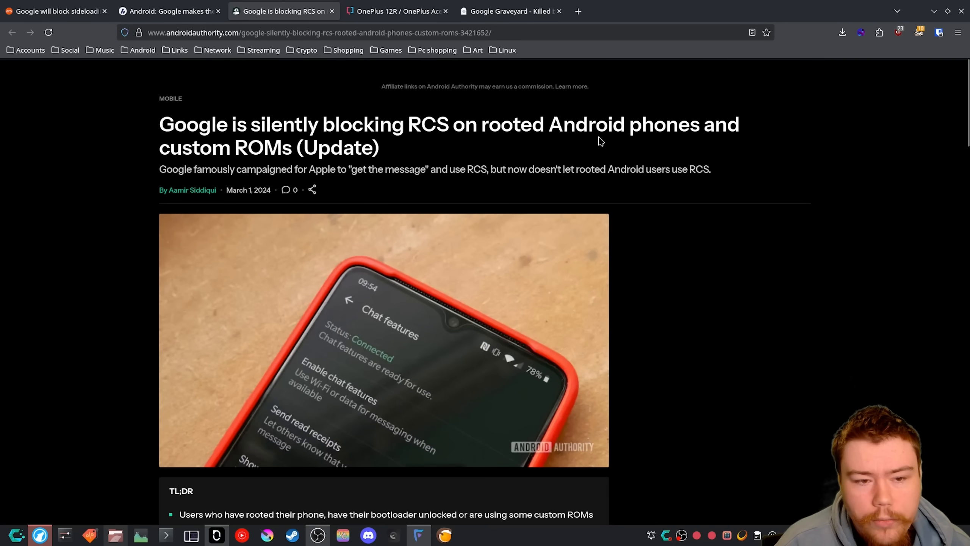
pyautogui.moveTo(578, 144)
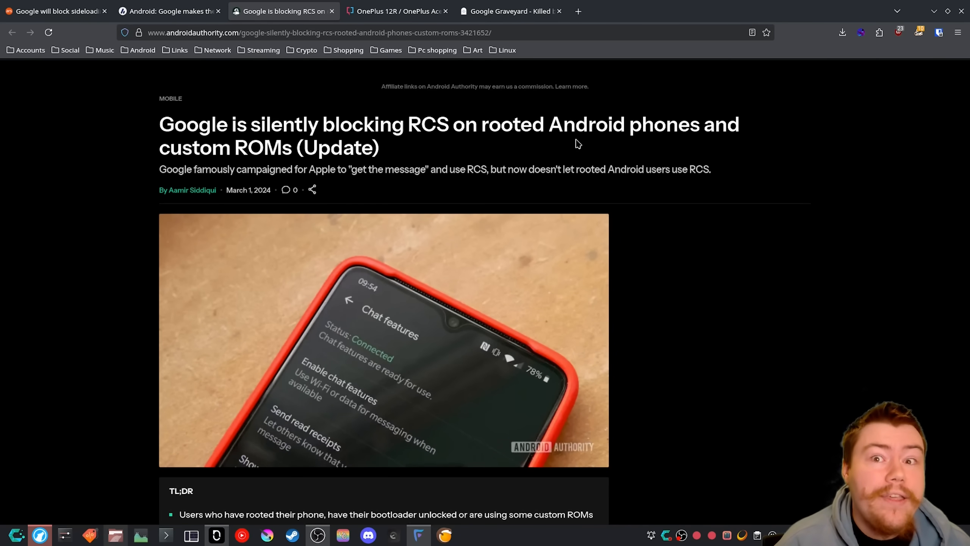
# Switch to the Killed by Google graveyard tab listing discontinued products.
pyautogui.click(397, 11)
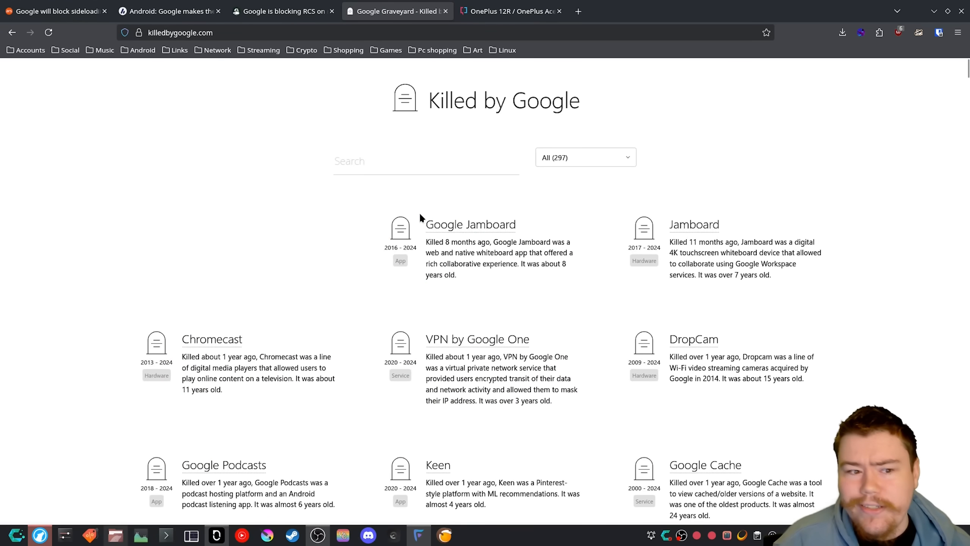
pyautogui.moveTo(538, 208)
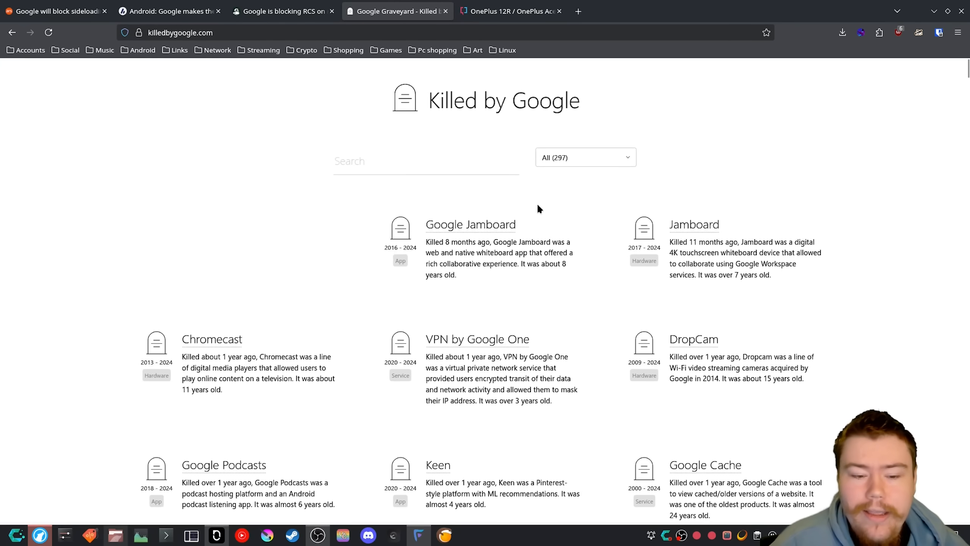
pyautogui.moveTo(527, 218)
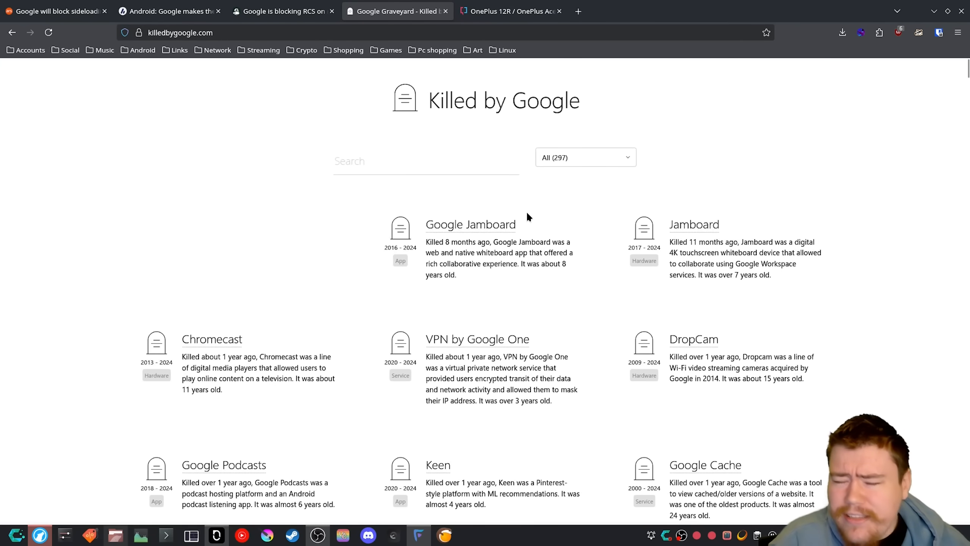
pyautogui.moveTo(334, 269)
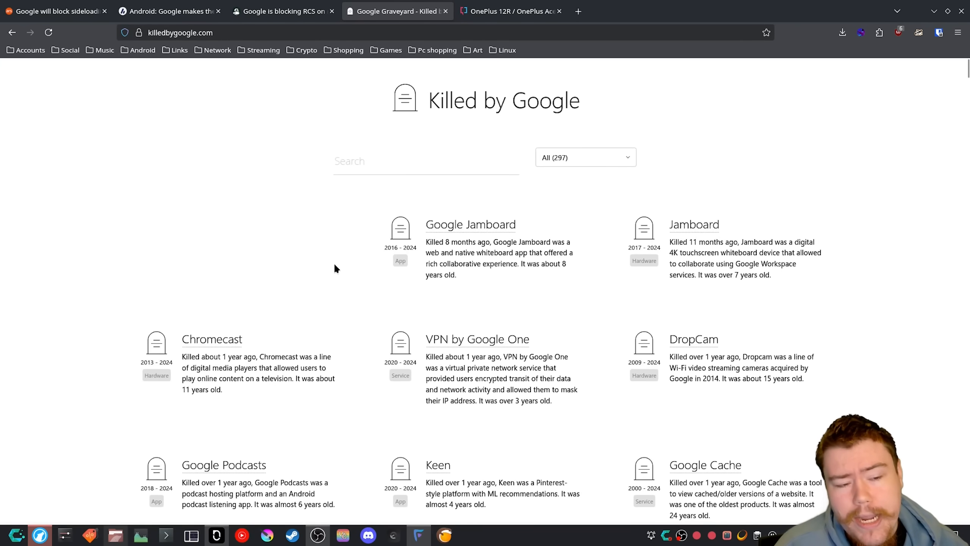
# Scroll down through the Killed by Google list of discontinued products.
pyautogui.scroll(-3)
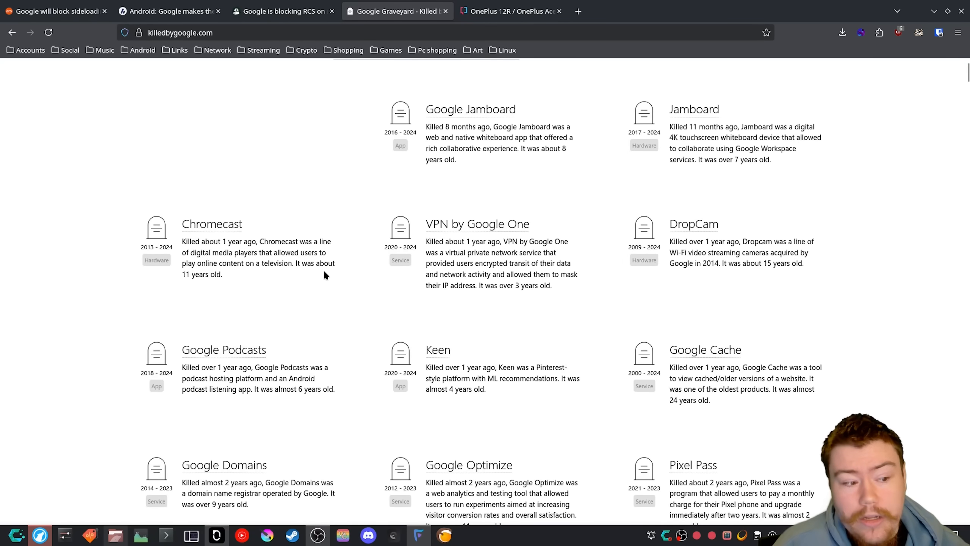
pyautogui.scroll(-3)
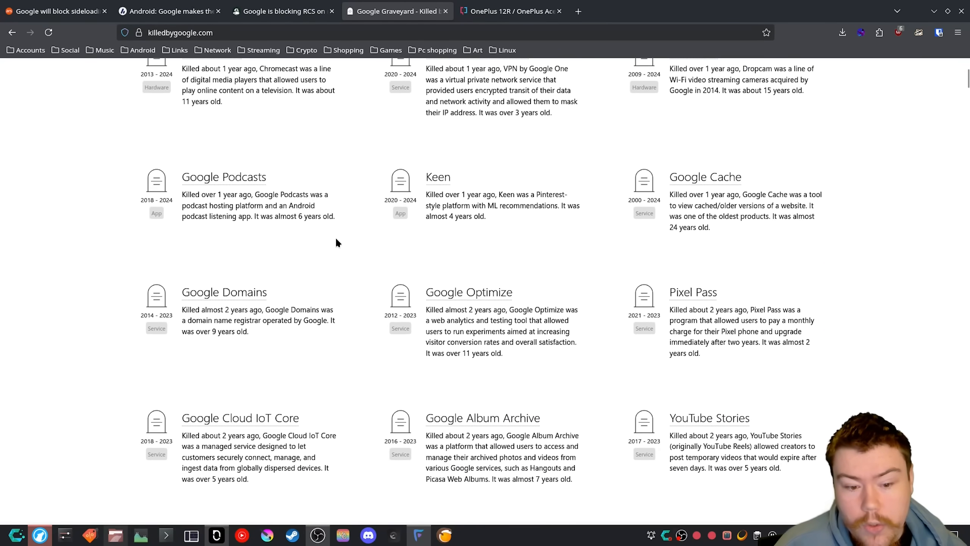
pyautogui.scroll(-3)
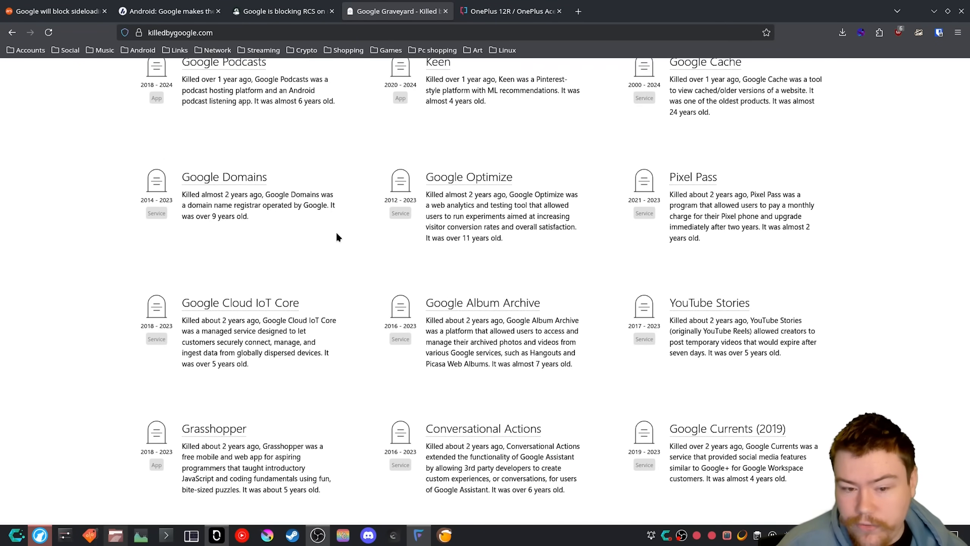
pyautogui.moveTo(350, 263)
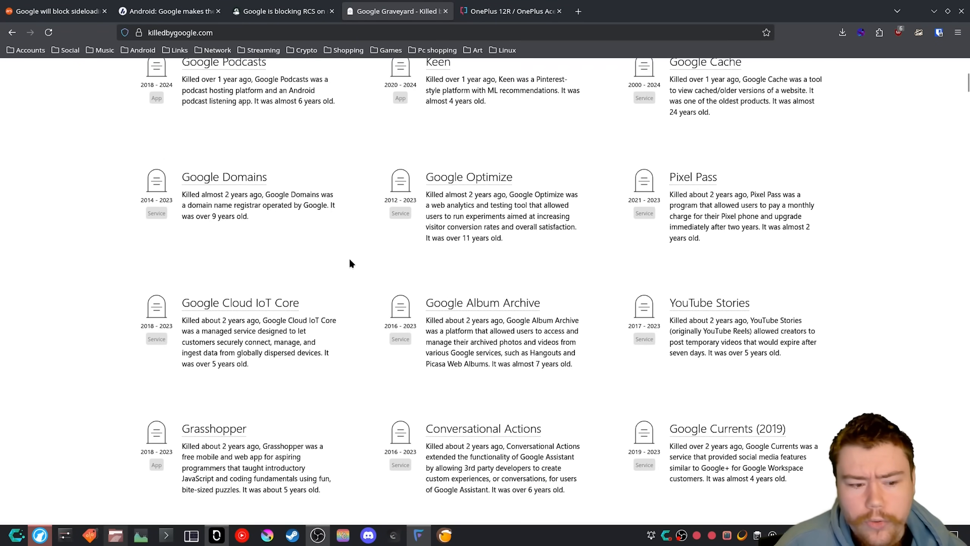
pyautogui.scroll(-3)
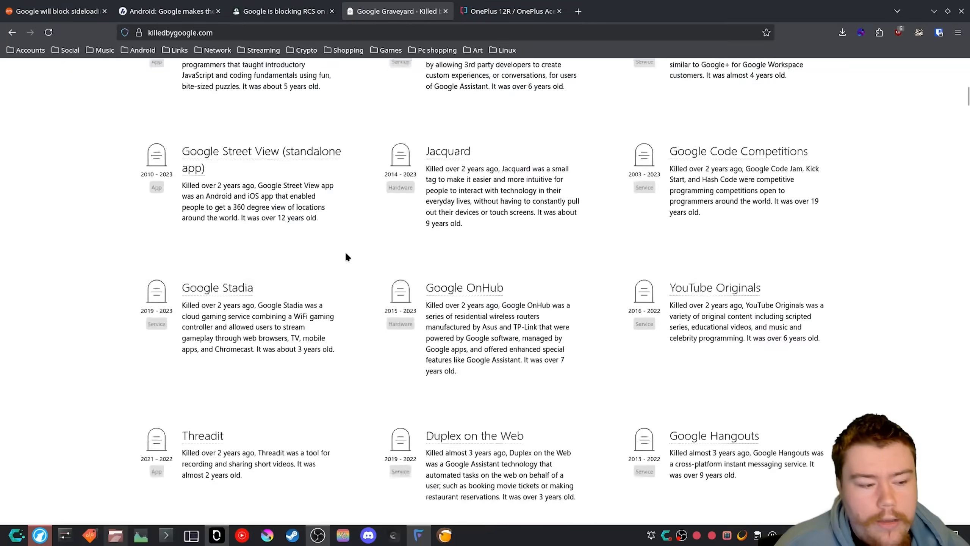
pyautogui.moveTo(362, 239)
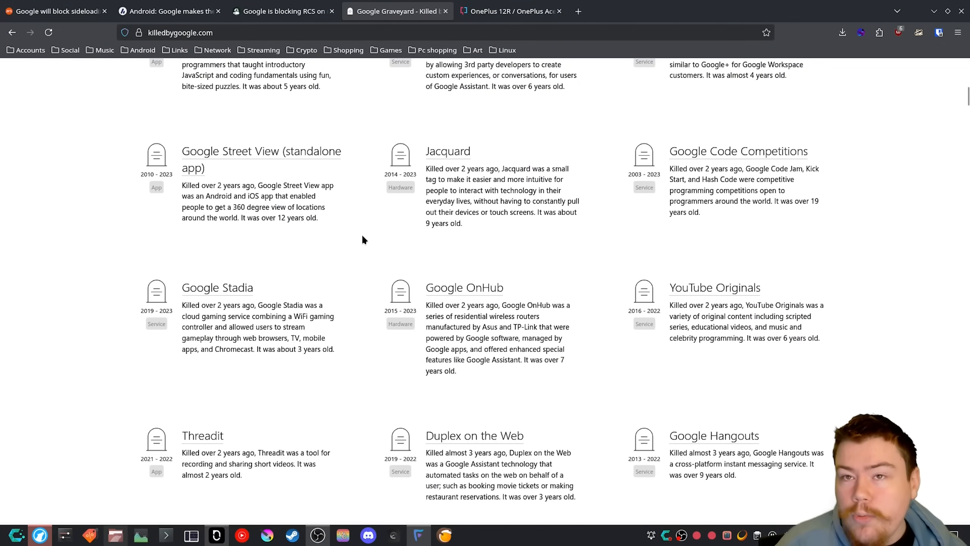
pyautogui.scroll(-3)
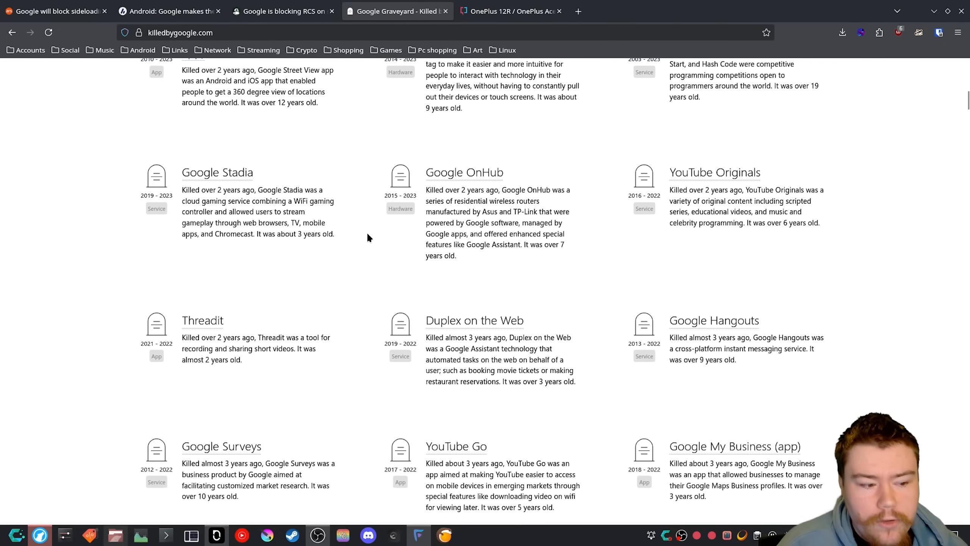
pyautogui.scroll(-3)
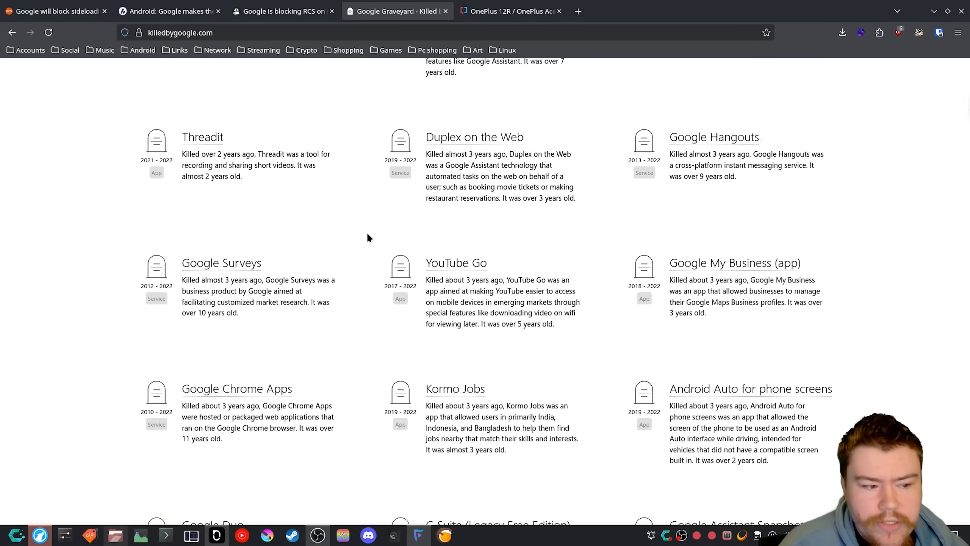
pyautogui.scroll(-3)
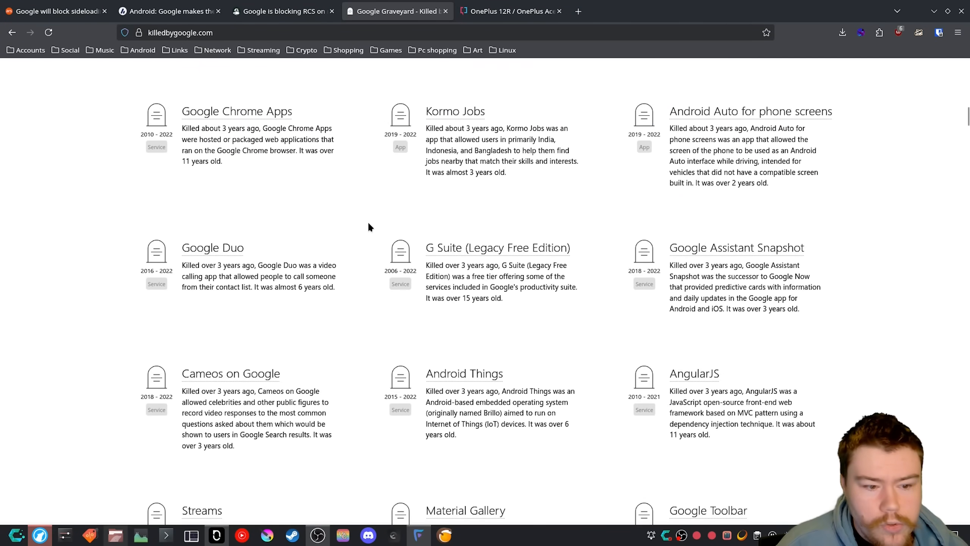
pyautogui.scroll(-3)
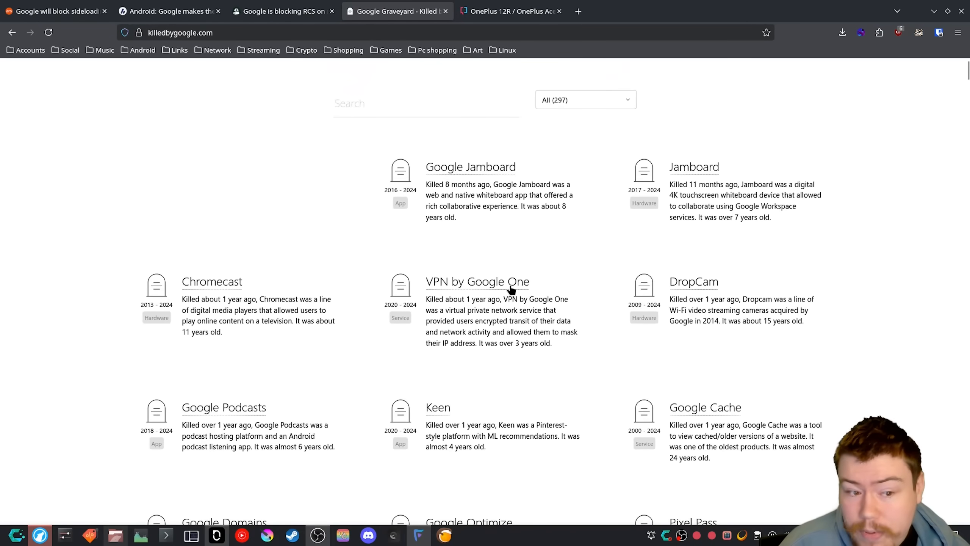
pyautogui.moveTo(568, 281)
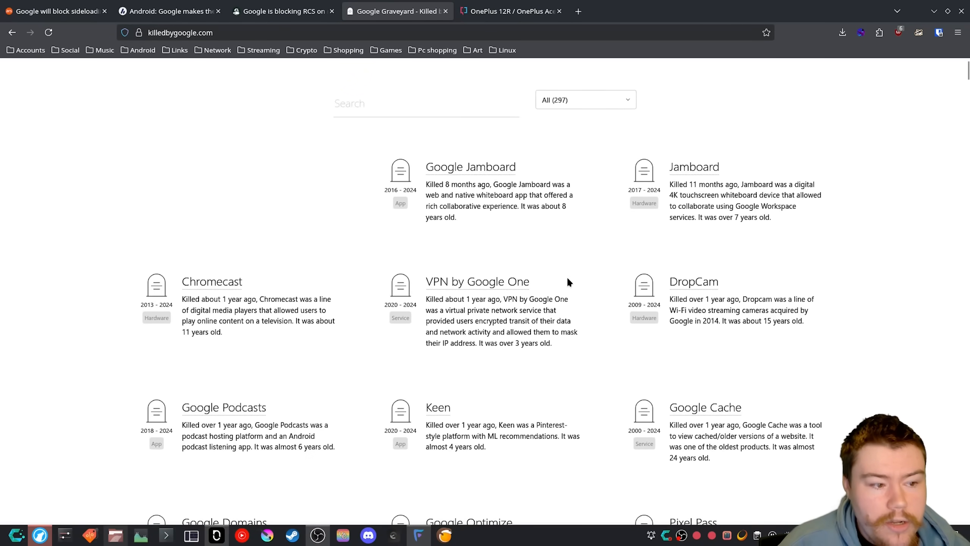
pyautogui.scroll(-3)
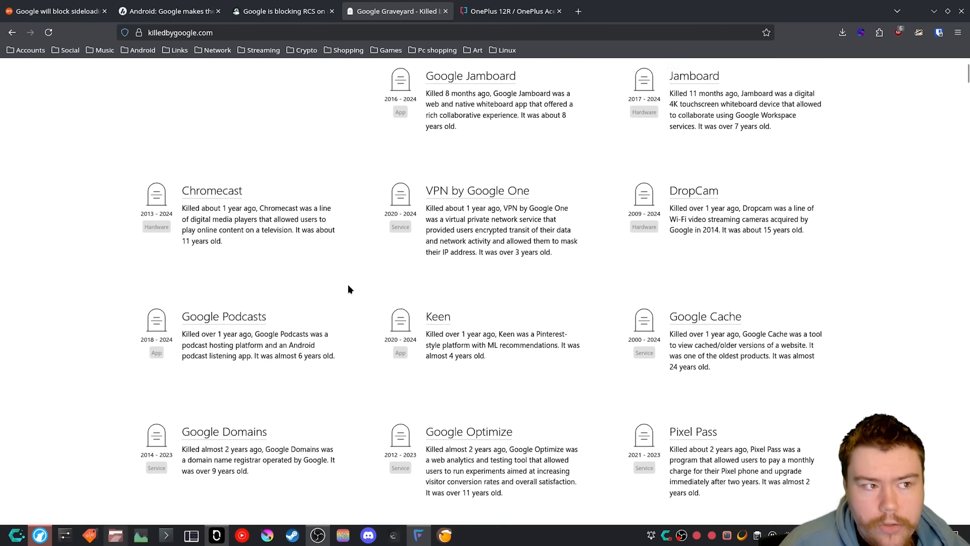
pyautogui.scroll(-3)
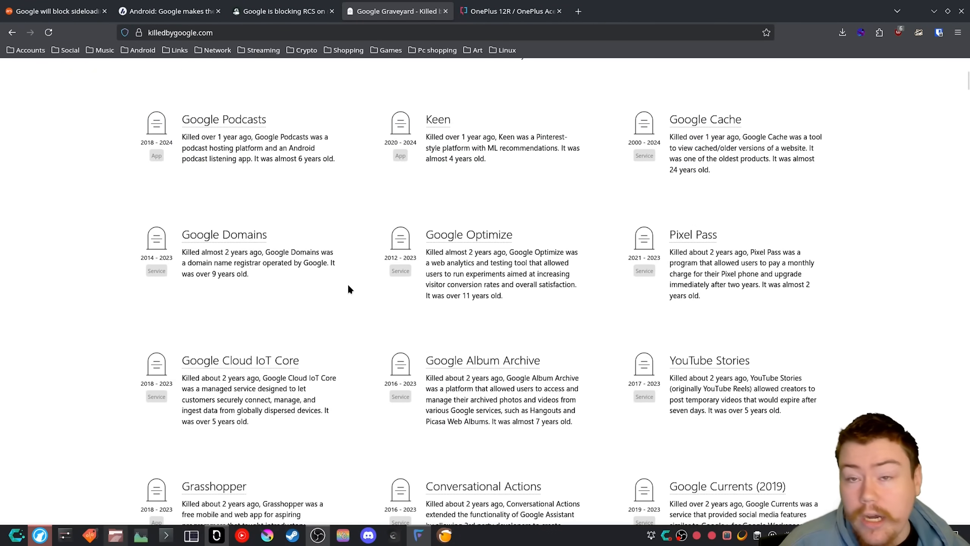
pyautogui.scroll(-3)
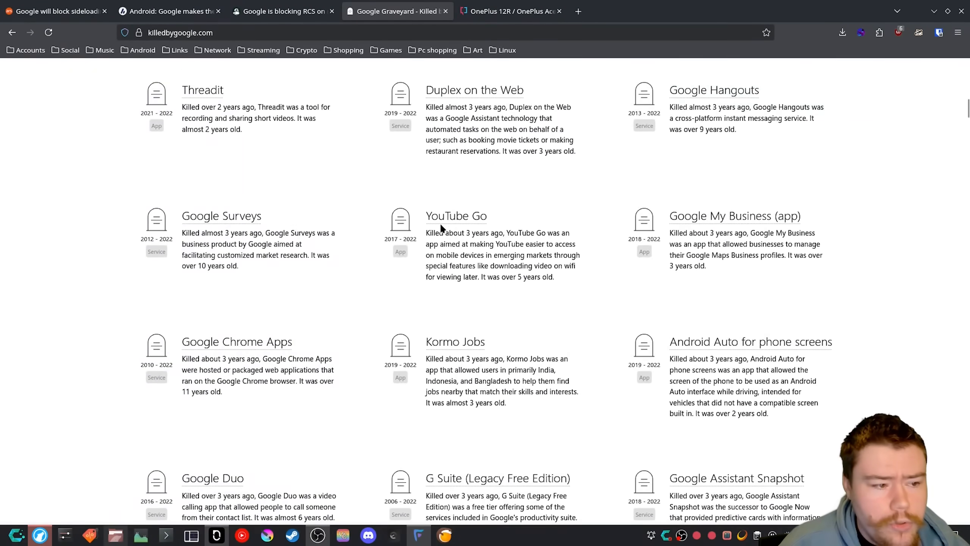
pyautogui.scroll(-3)
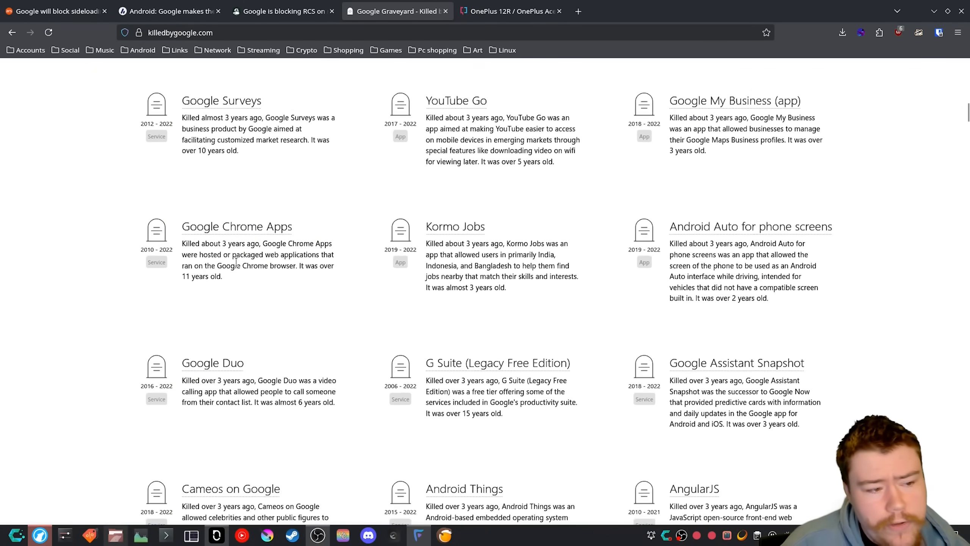
# Continue down the graveyard list, then switch back to the Ars Technica sideloading tab.
pyautogui.scroll(-3)
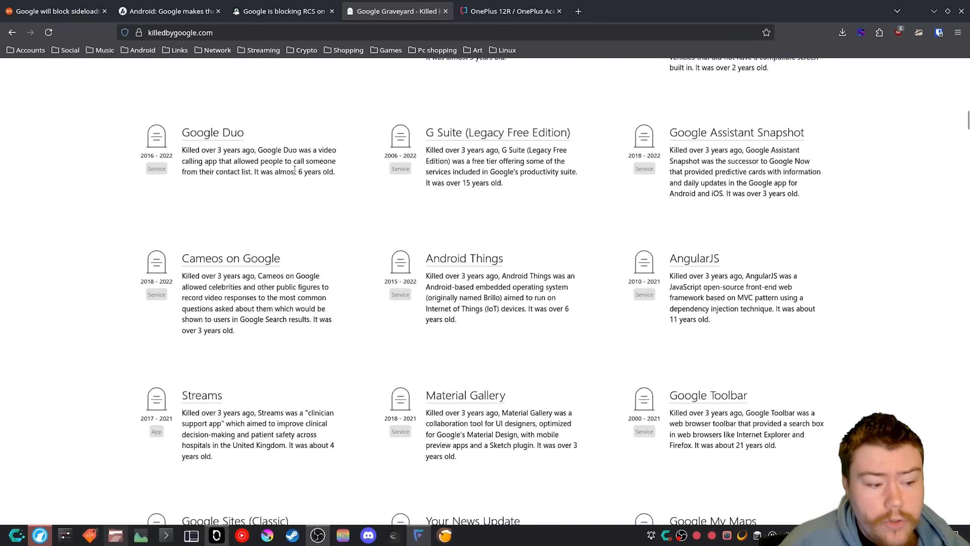
pyautogui.scroll(-3)
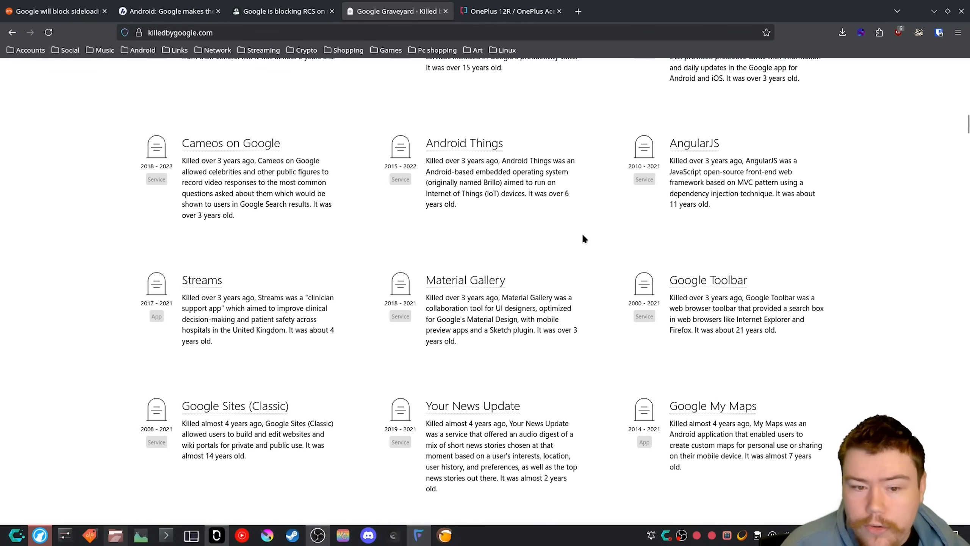
pyautogui.scroll(-3)
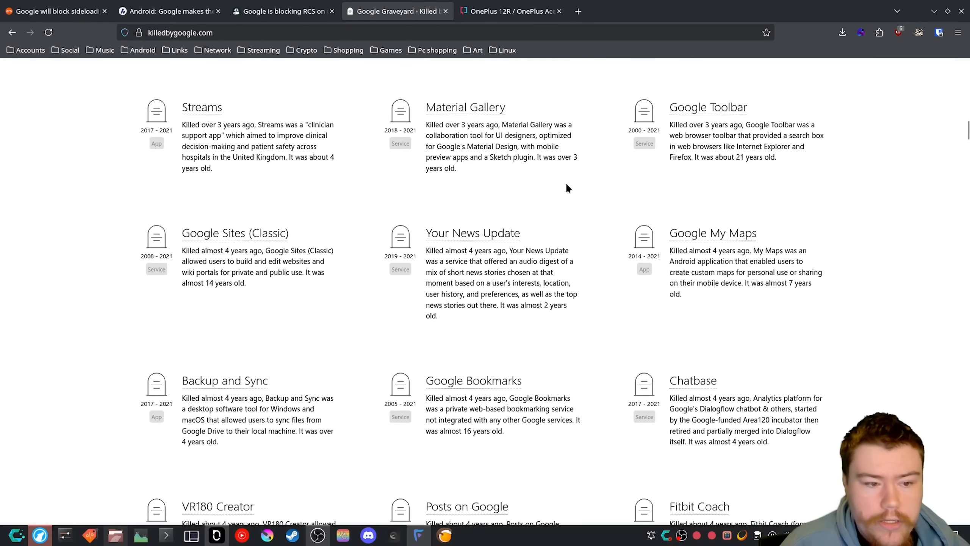
pyautogui.scroll(-3)
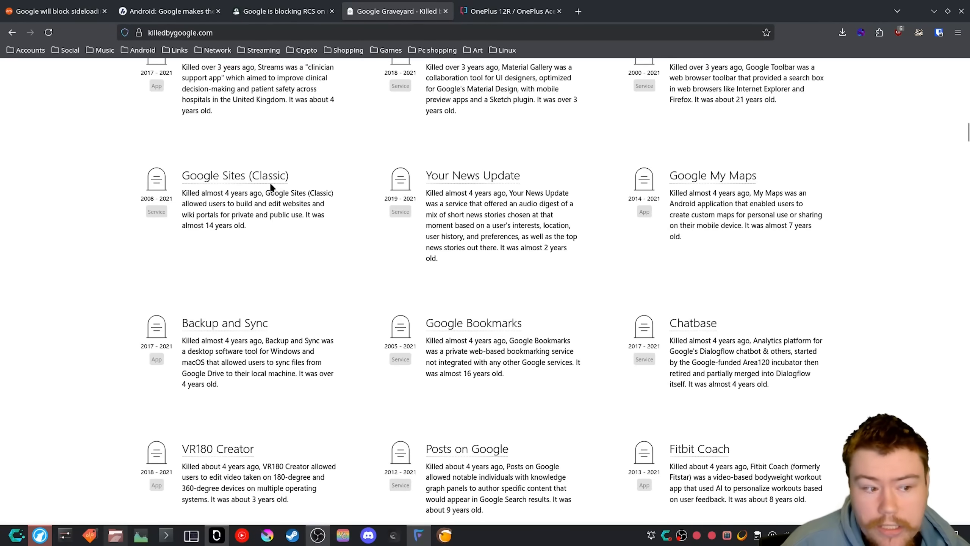
pyautogui.scroll(-3)
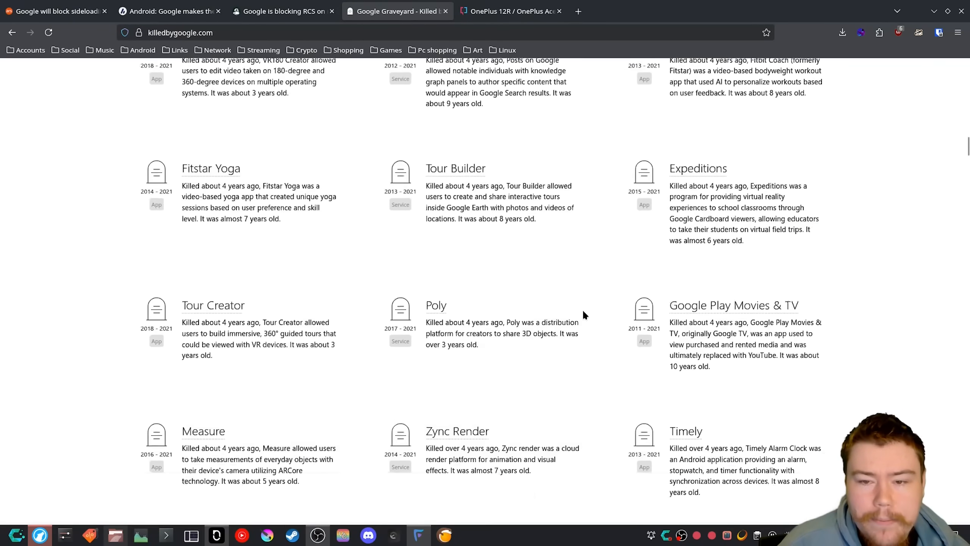
pyautogui.scroll(-3)
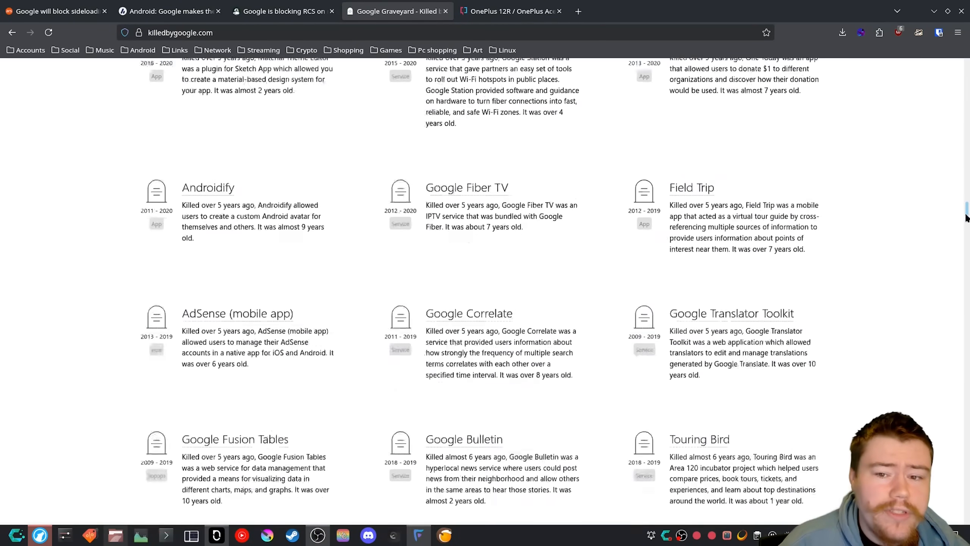
pyautogui.scroll(-3)
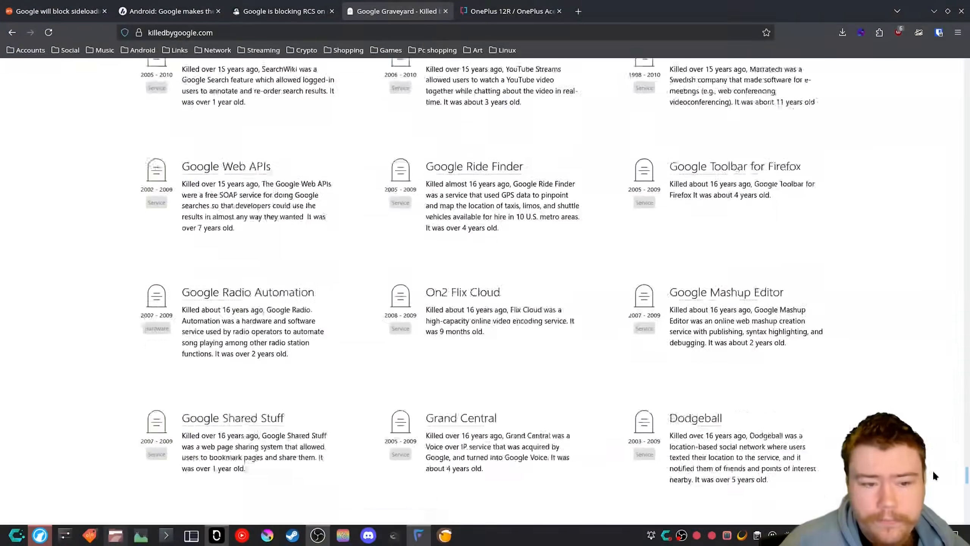
pyautogui.scroll(-3)
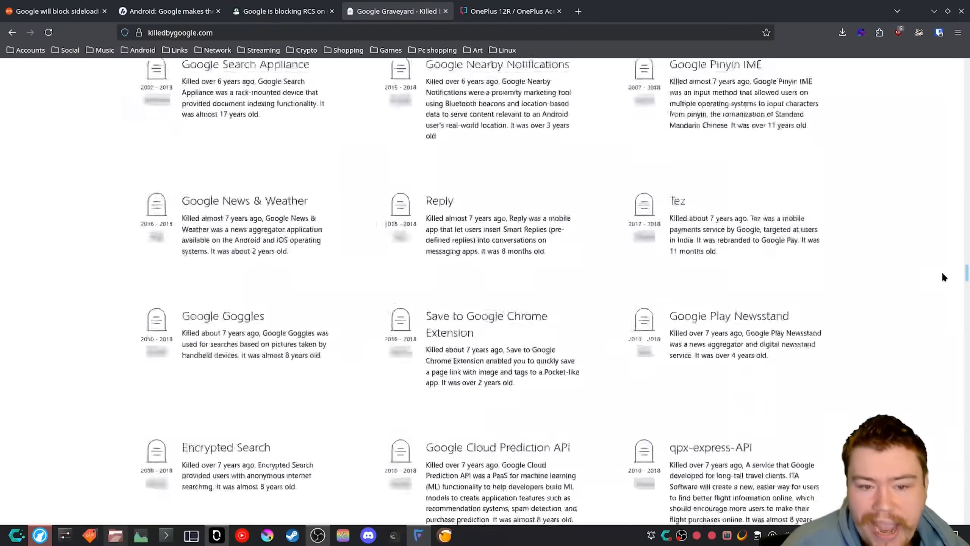
pyautogui.scroll(-3)
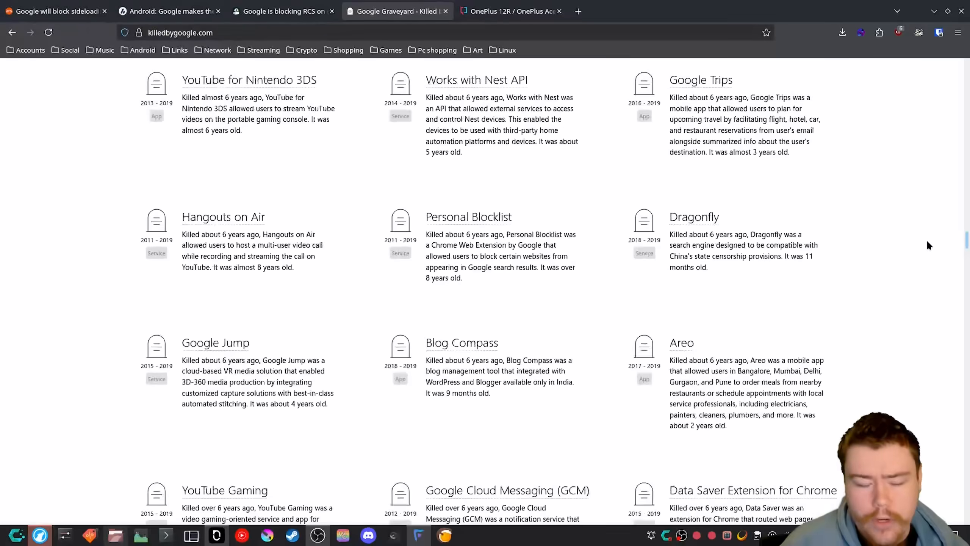
pyautogui.scroll(-3)
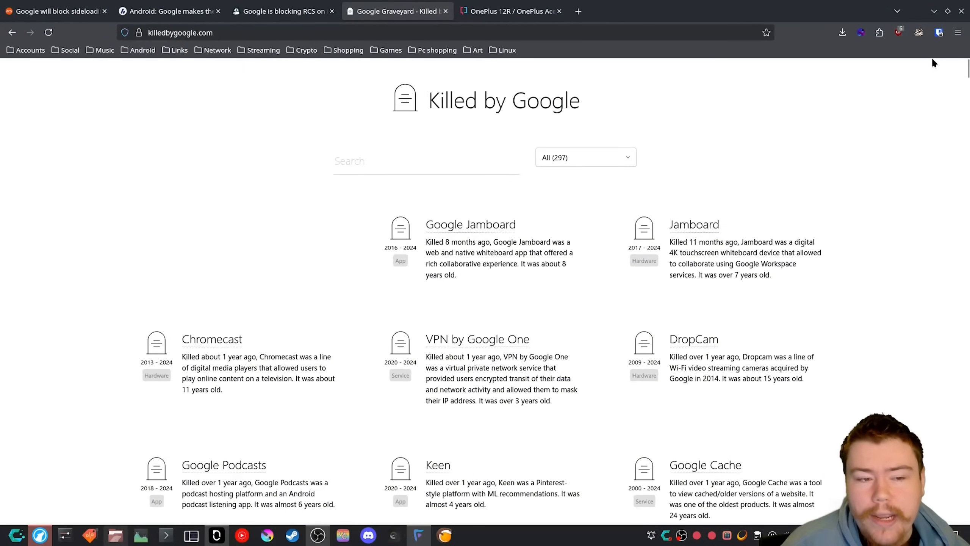
pyautogui.moveTo(811, 103)
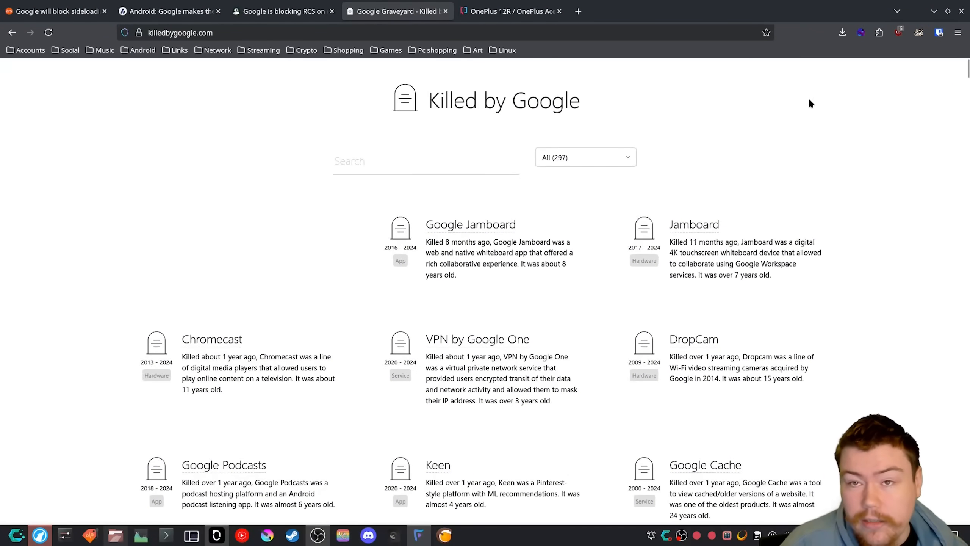
pyautogui.click(52, 11)
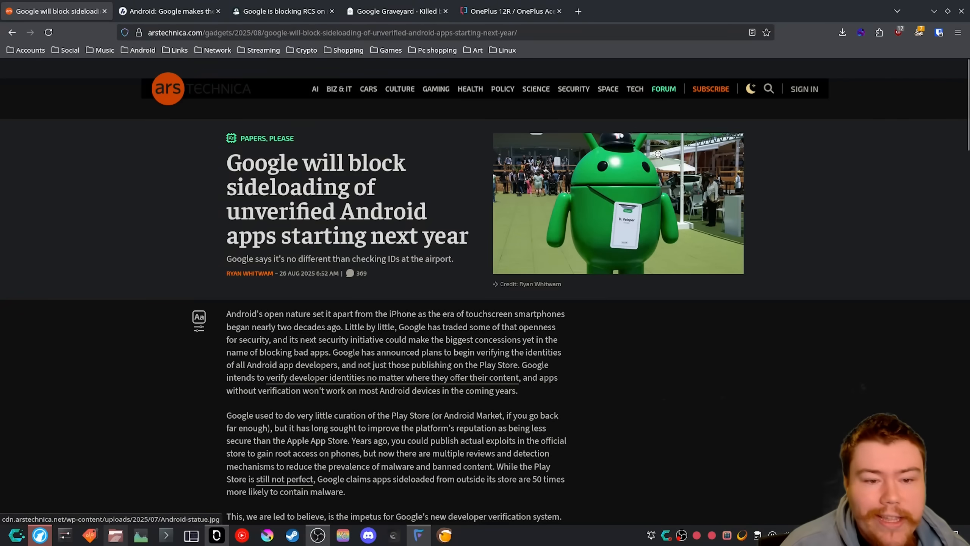
pyautogui.moveTo(915, 21)
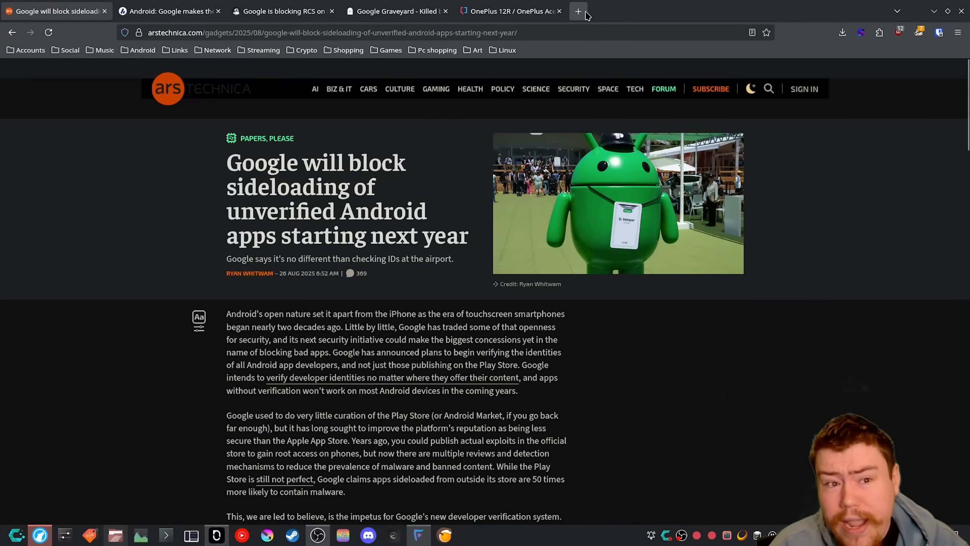
pyautogui.moveTo(577, 12)
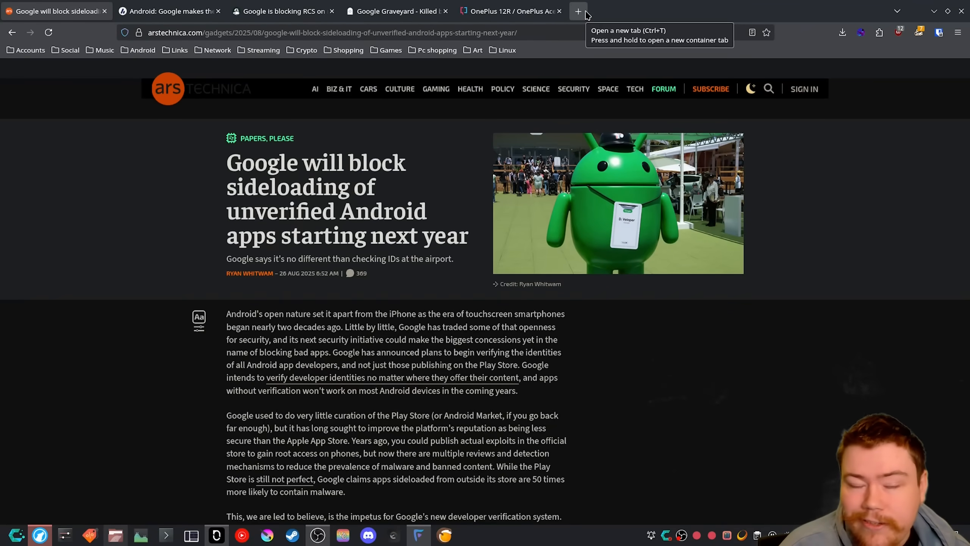
# In a new tab, enter 'postma' in the address bar to look up postmarketOS.
pyautogui.write('postmark')
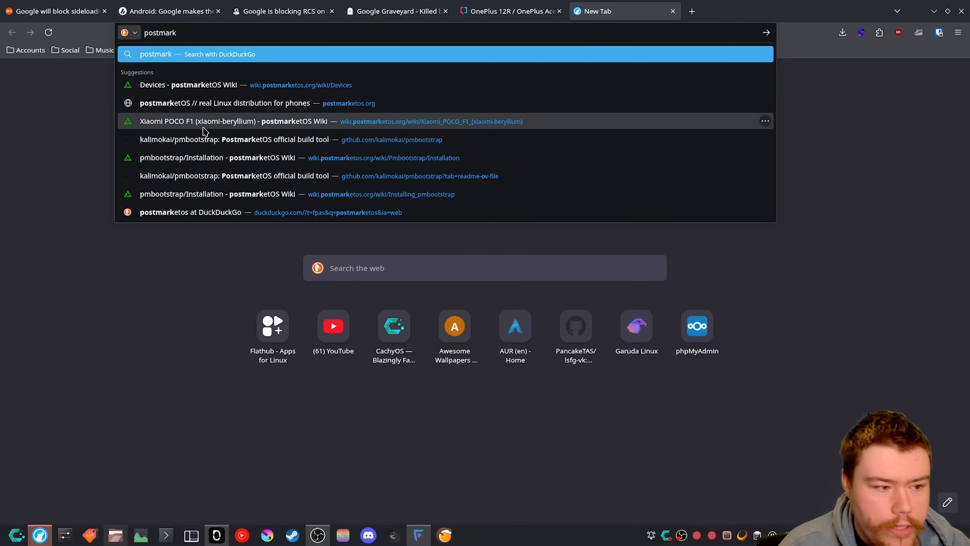
# Go to the postmarketOS homepage from the address bar suggestion and scroll into it.
pyautogui.click(225, 103)
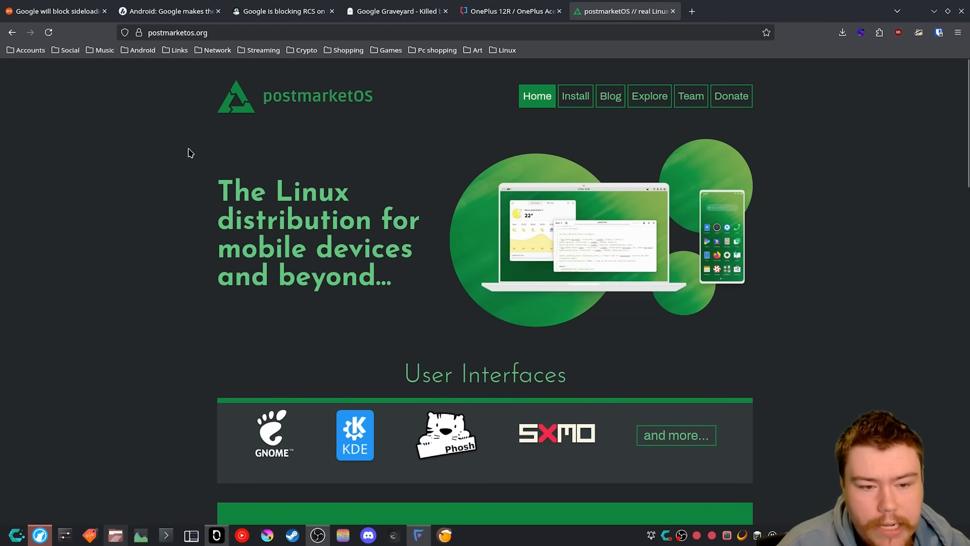
pyautogui.moveTo(366, 240)
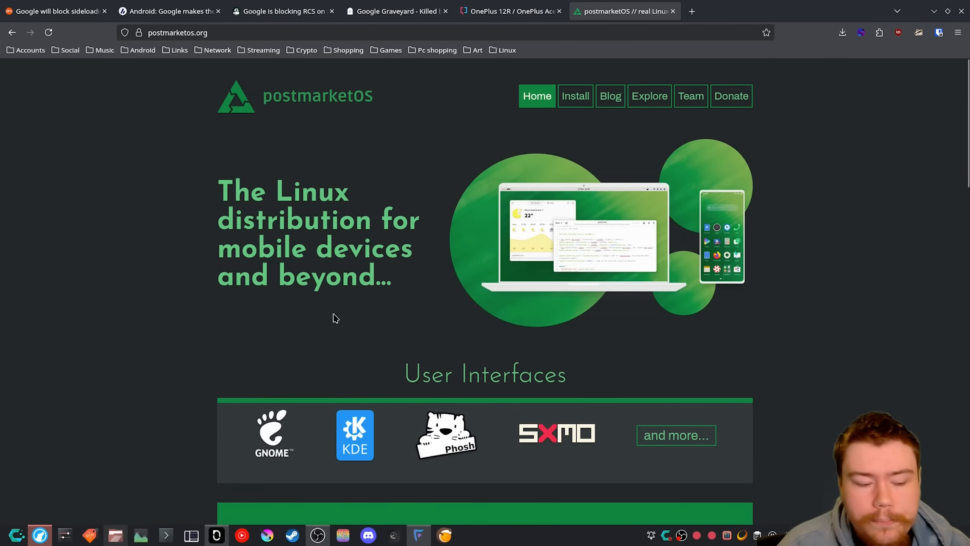
pyautogui.scroll(-3)
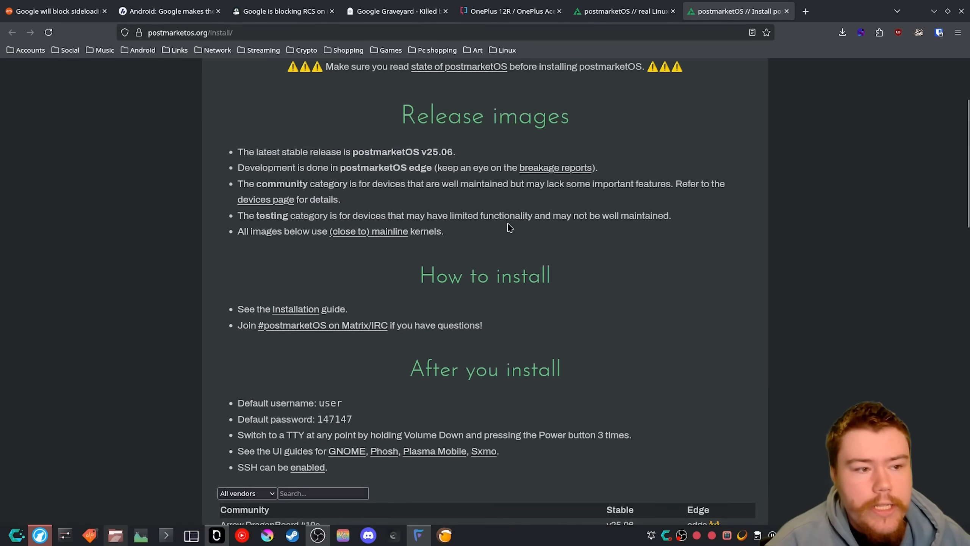
# Scroll the postmarketOS install page's supported device table down to the Testing section.
pyautogui.scroll(-3)
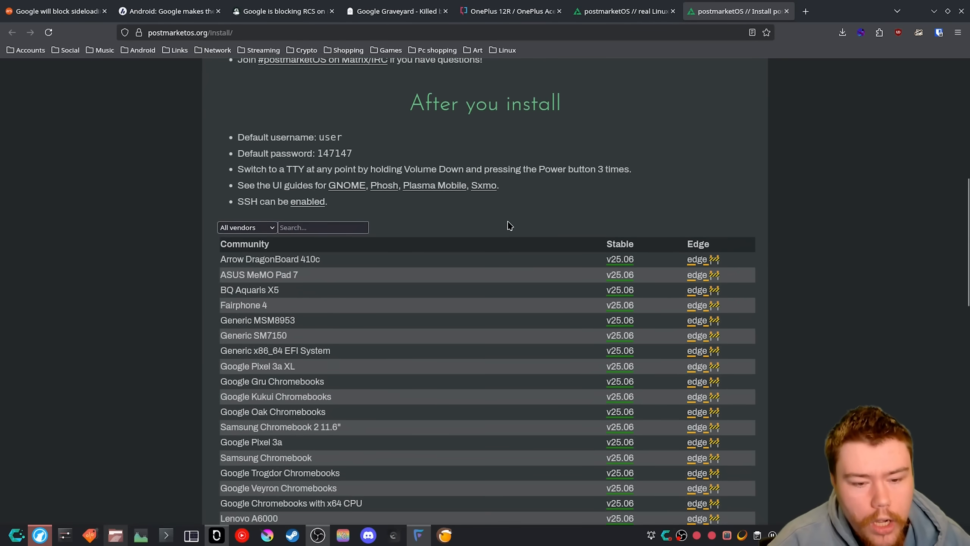
pyautogui.scroll(-3)
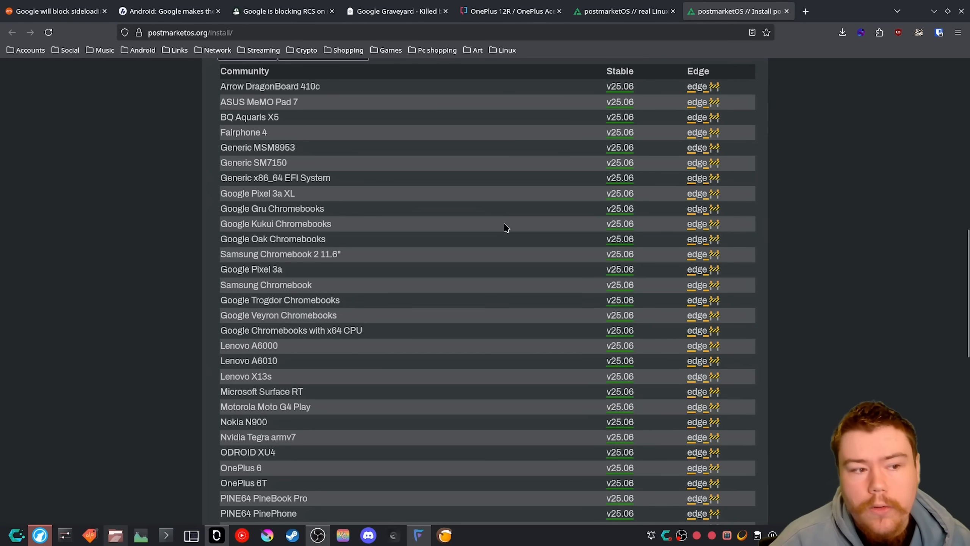
pyautogui.moveTo(491, 223)
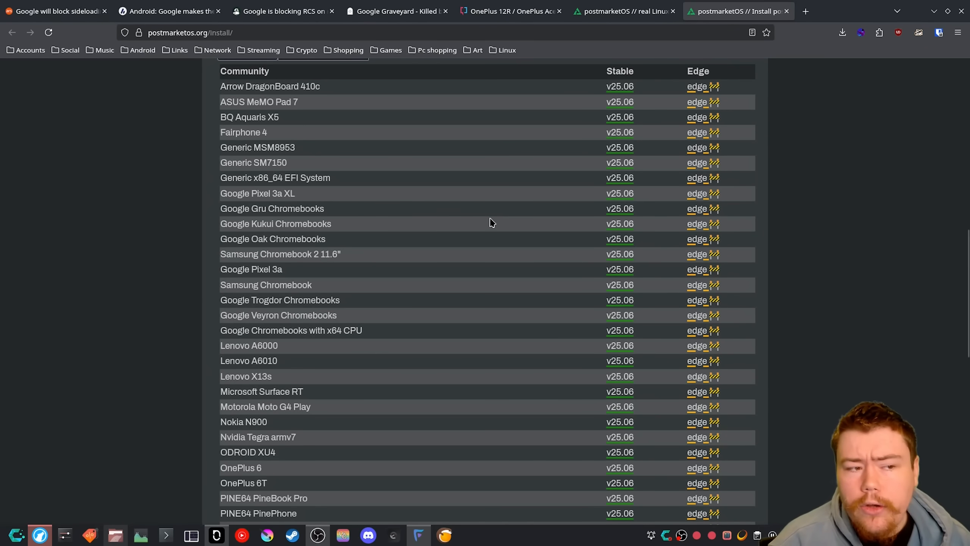
pyautogui.scroll(-3)
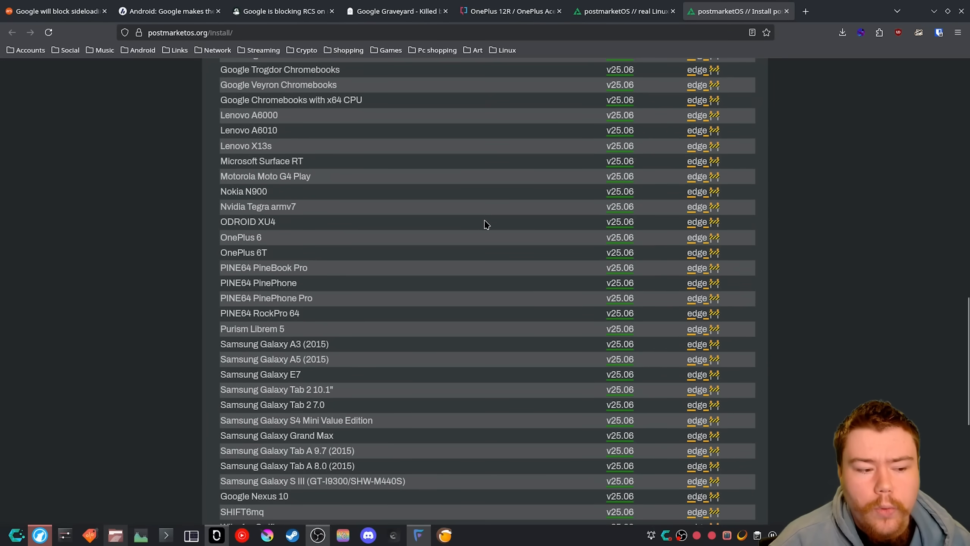
pyautogui.moveTo(490, 216)
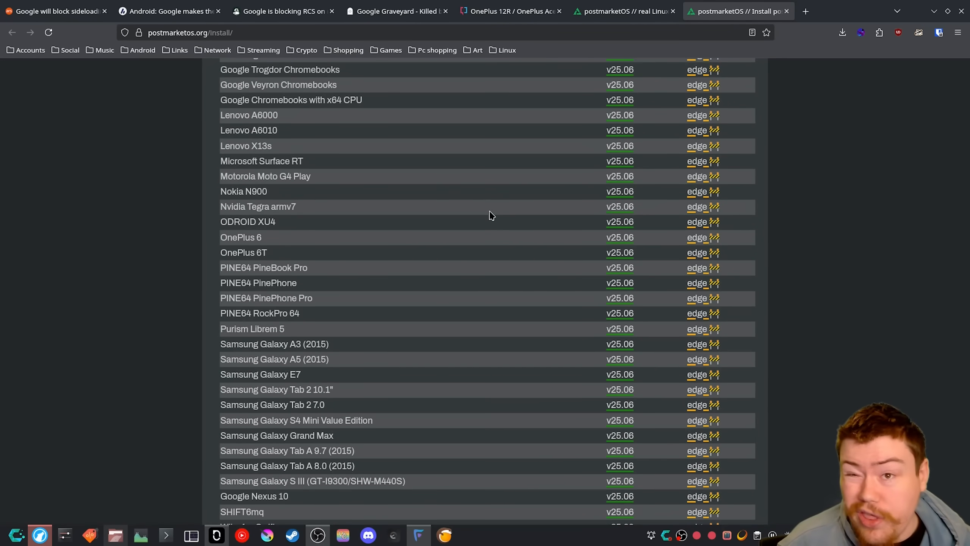
pyautogui.moveTo(240, 250)
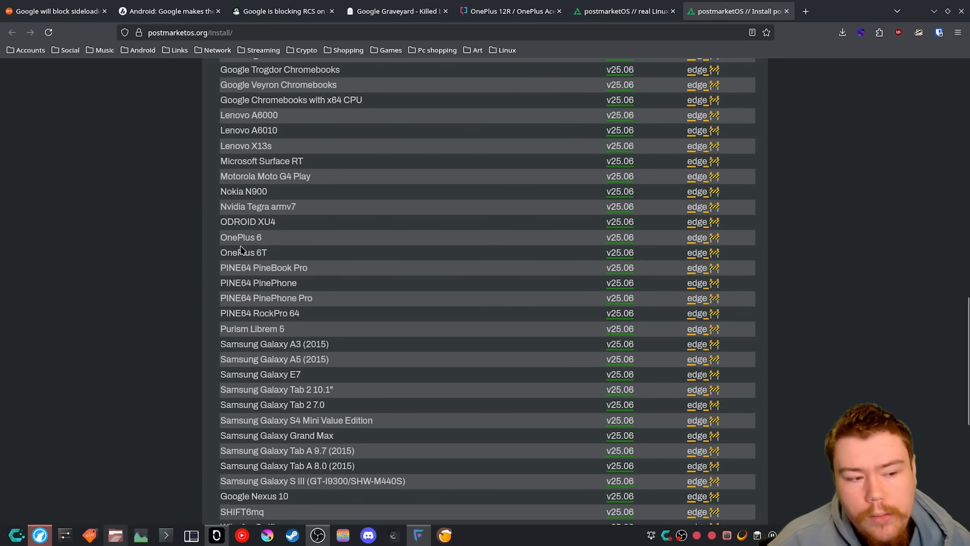
pyautogui.moveTo(285, 256)
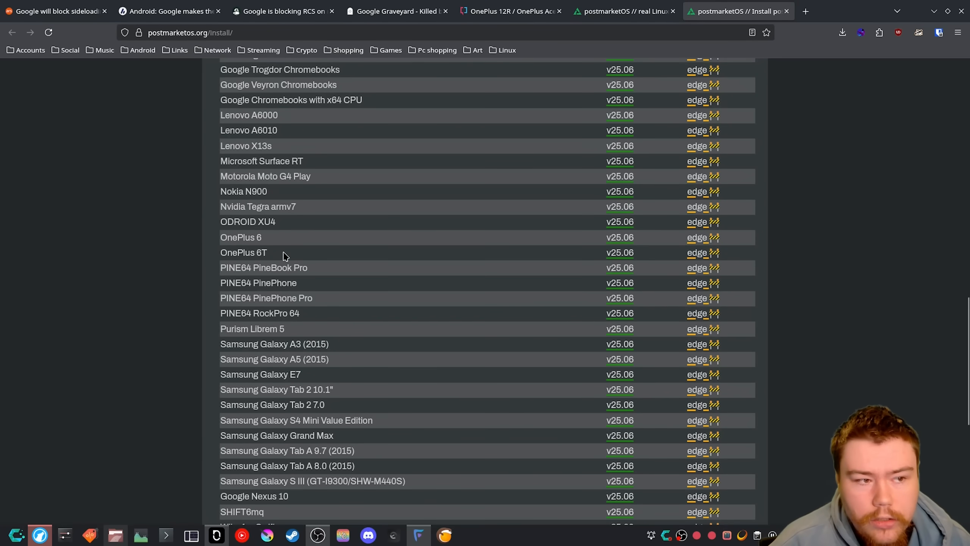
pyautogui.moveTo(312, 237)
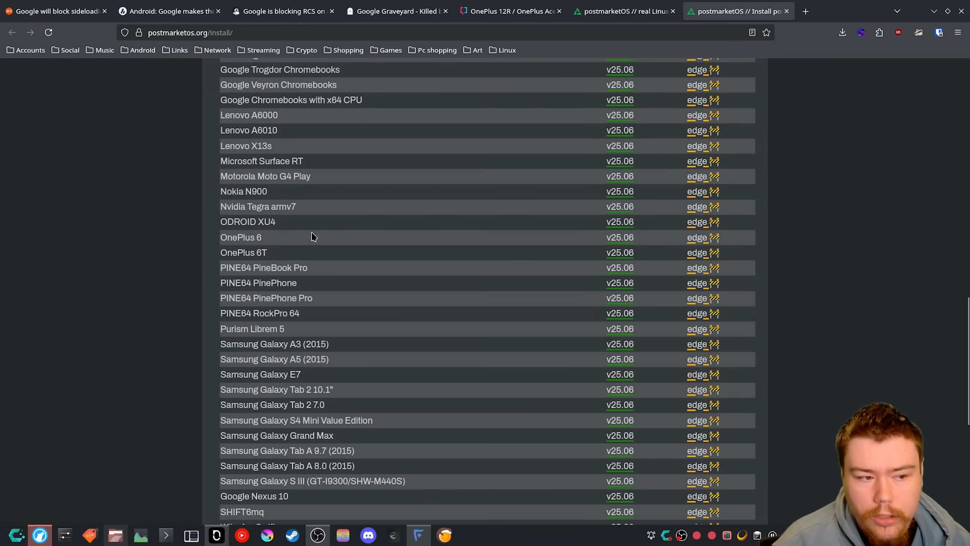
pyautogui.scroll(-3)
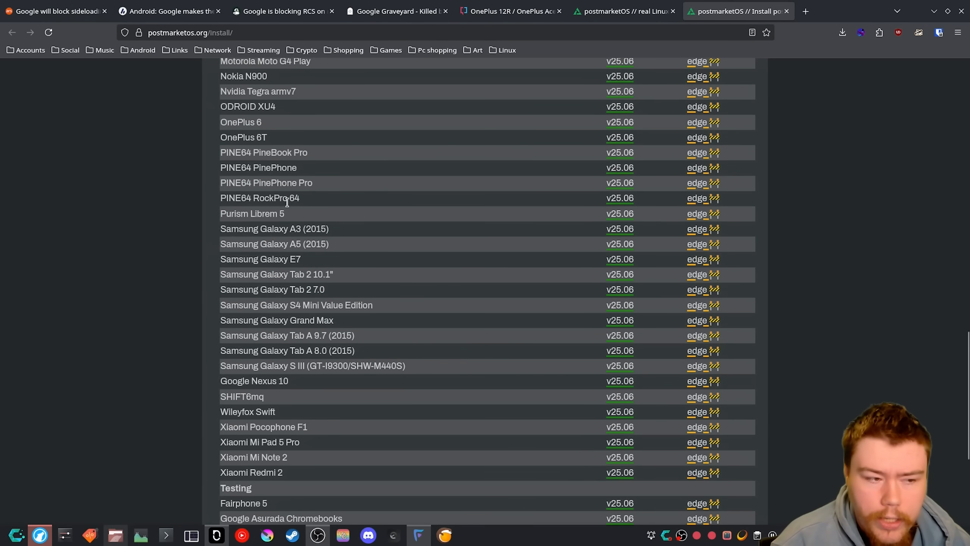
pyautogui.scroll(-3)
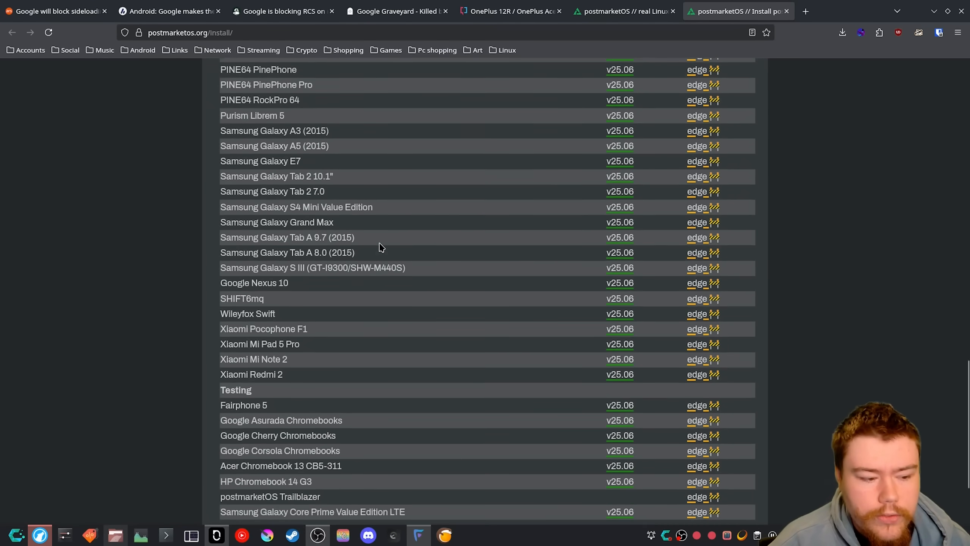
pyautogui.scroll(-3)
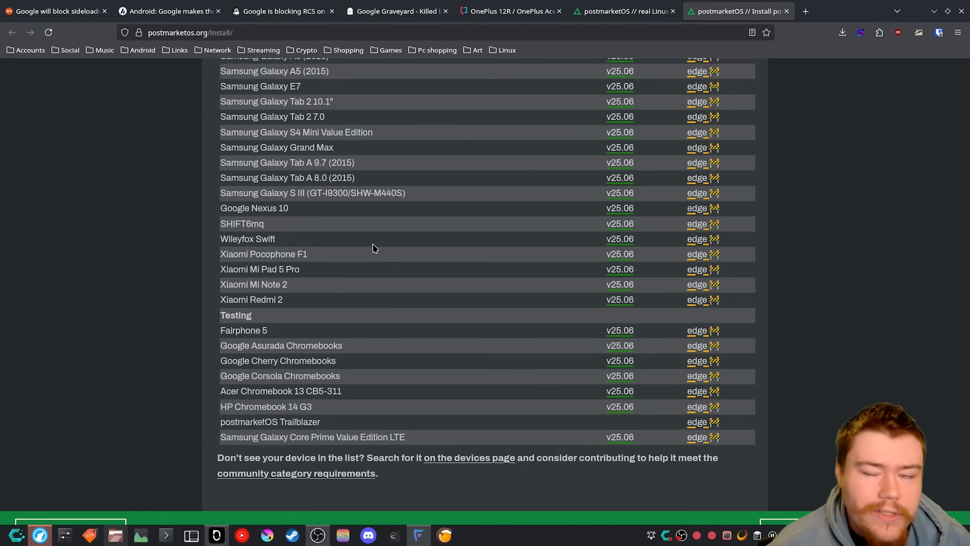
pyautogui.moveTo(311, 259)
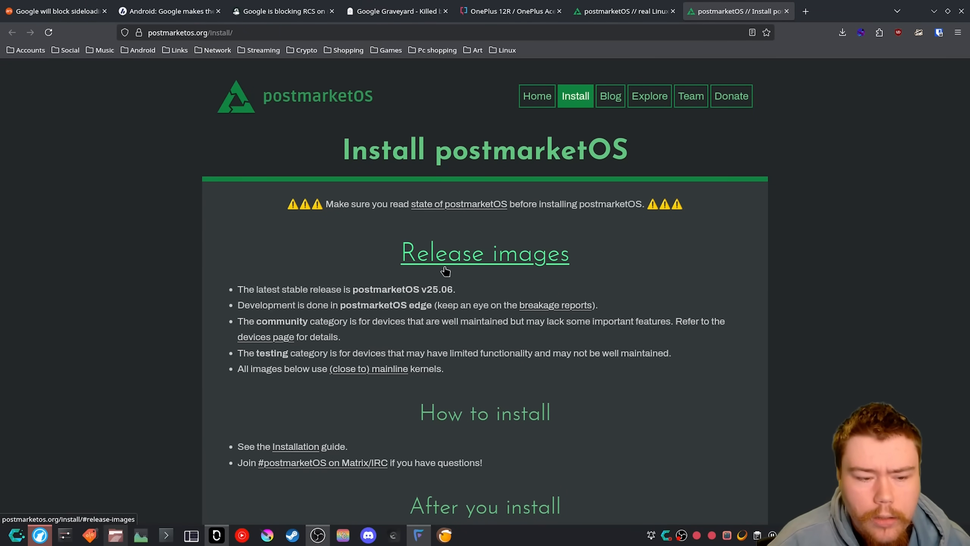
# Scroll further in the device table, then switch back to the postmarketOS homepage tab.
pyautogui.scroll(-3)
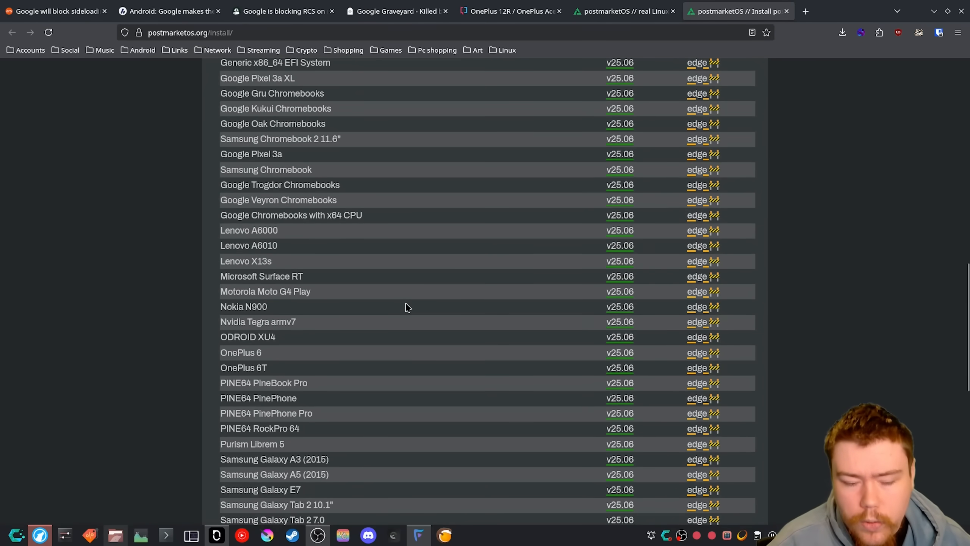
pyautogui.scroll(-3)
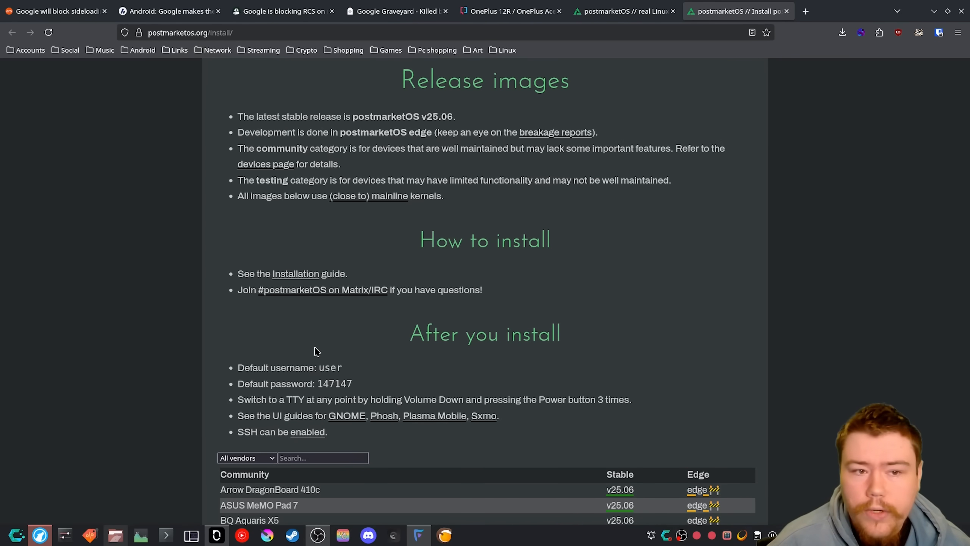
pyautogui.moveTo(337, 317)
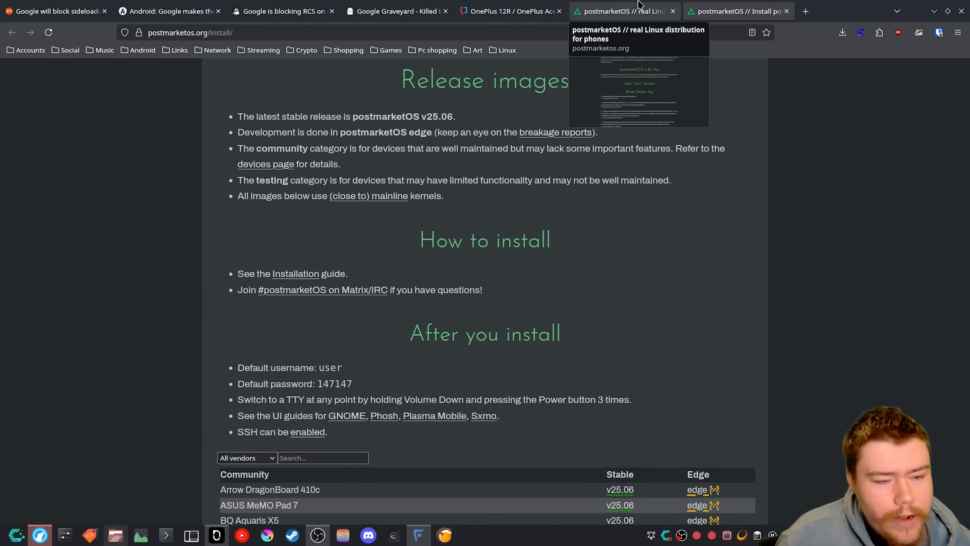
pyautogui.click(622, 11)
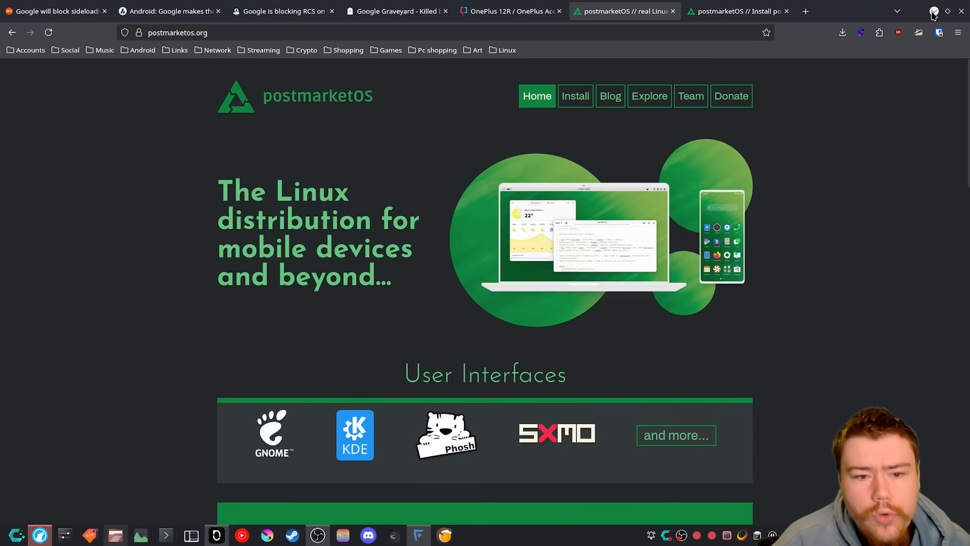
# Return to the Ars Technica article on Google blocking Android sideloading.
pyautogui.click(56, 11)
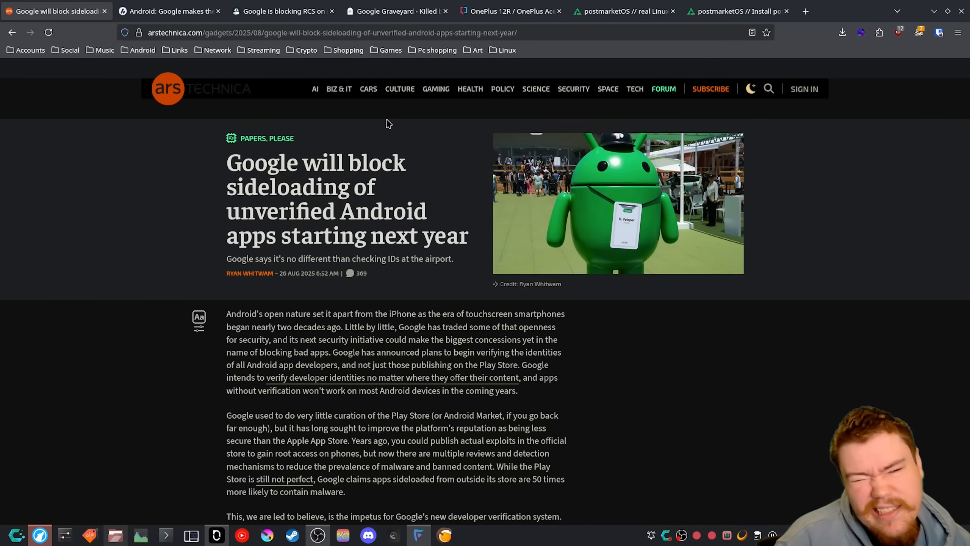
pyautogui.moveTo(342, 130)
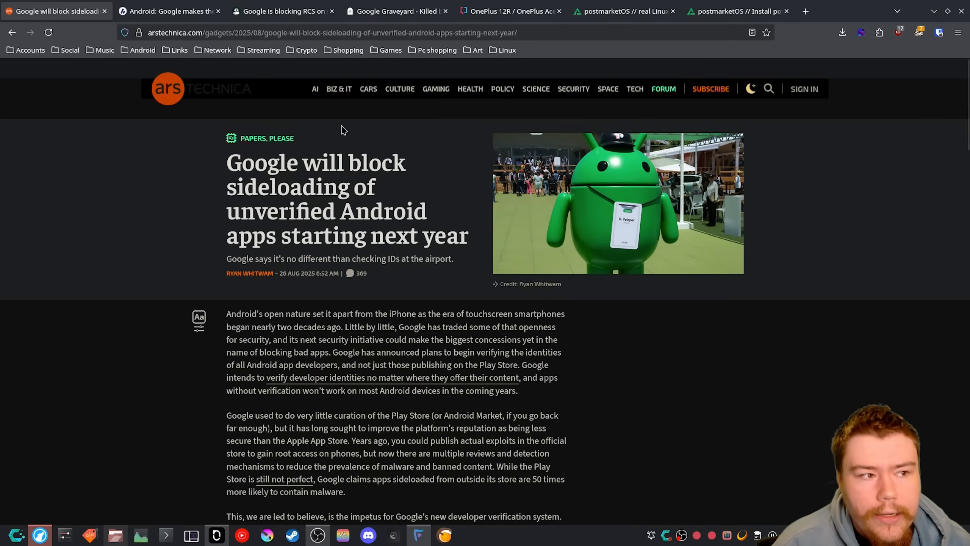
pyautogui.moveTo(918, 116)
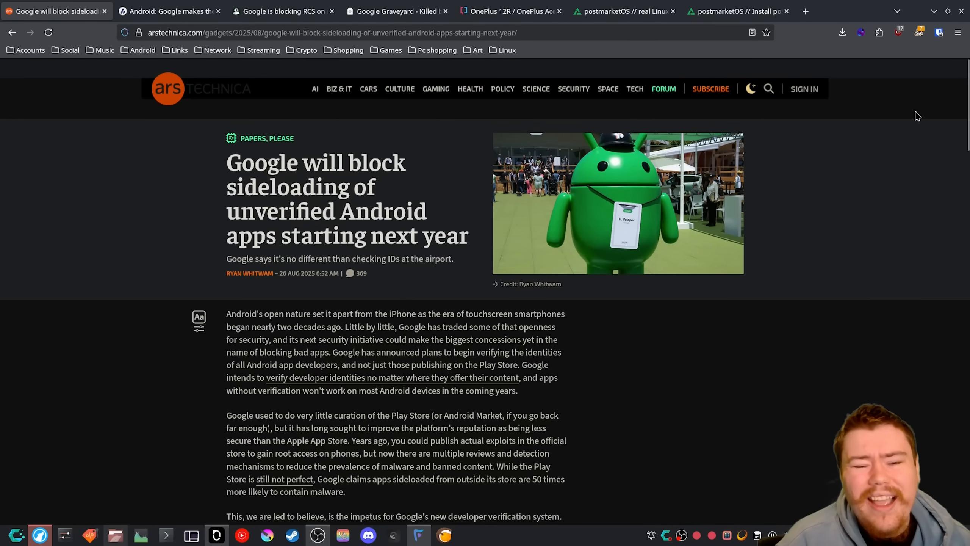
pyautogui.moveTo(913, 126)
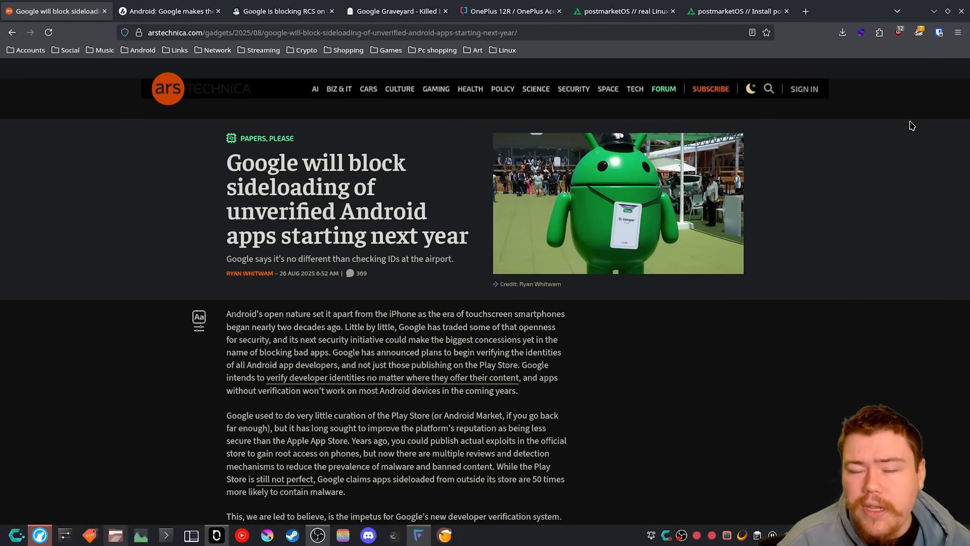
pyautogui.moveTo(820, 195)
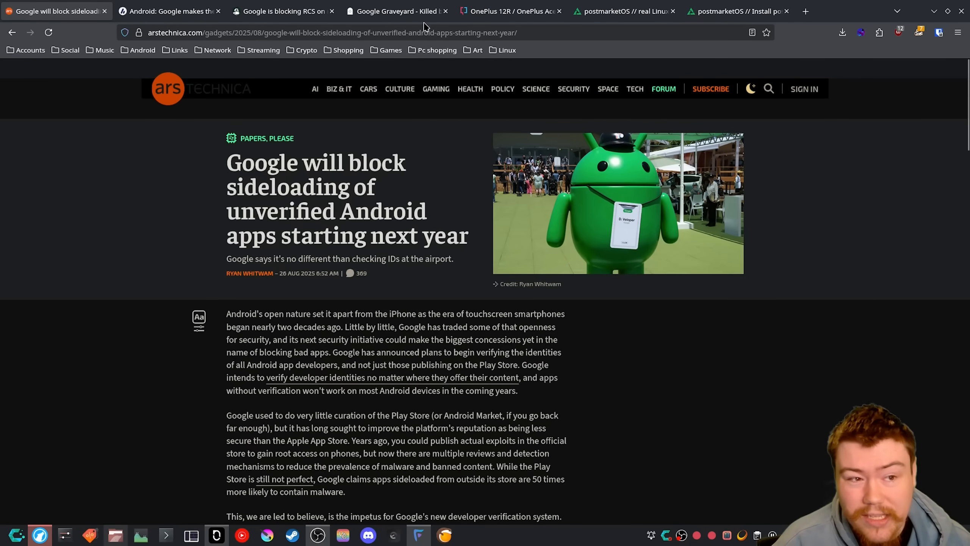
# Bring back the Killed by Google graveyard of discontinued Google products.
pyautogui.click(395, 10)
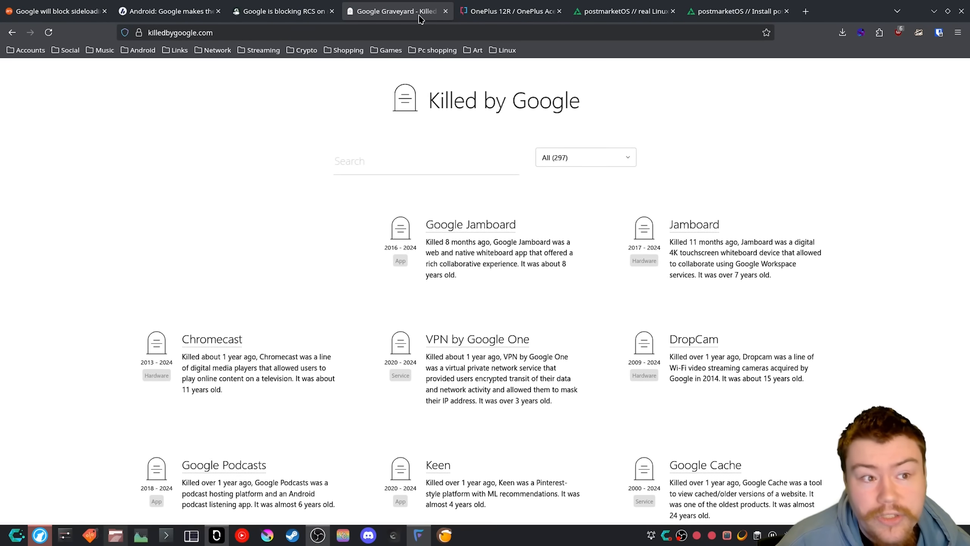